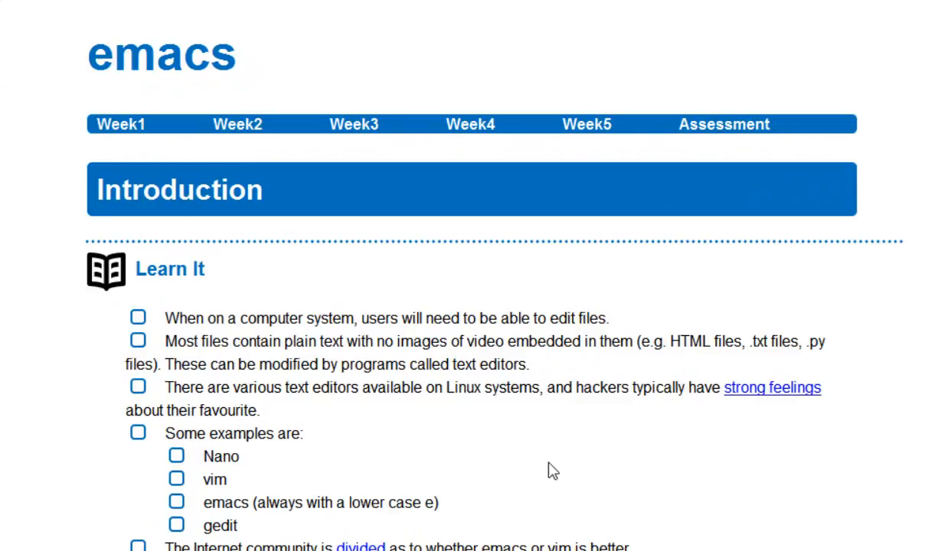
mouse_move(496, 470)
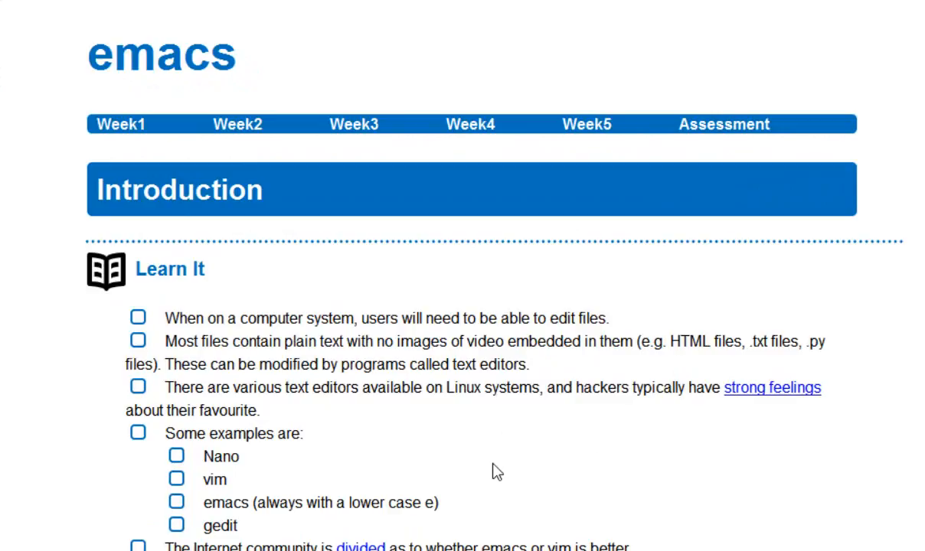
mouse_move(474, 480)
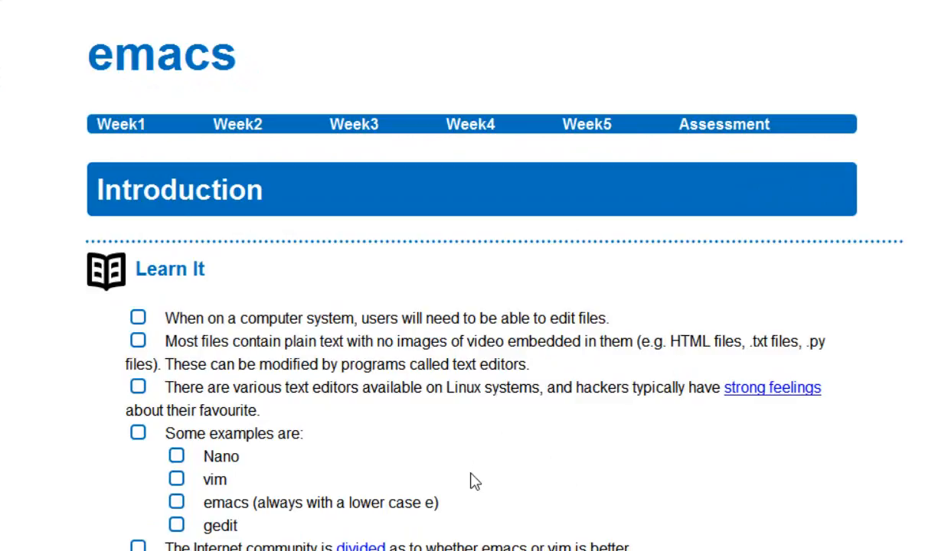
mouse_move(281, 466)
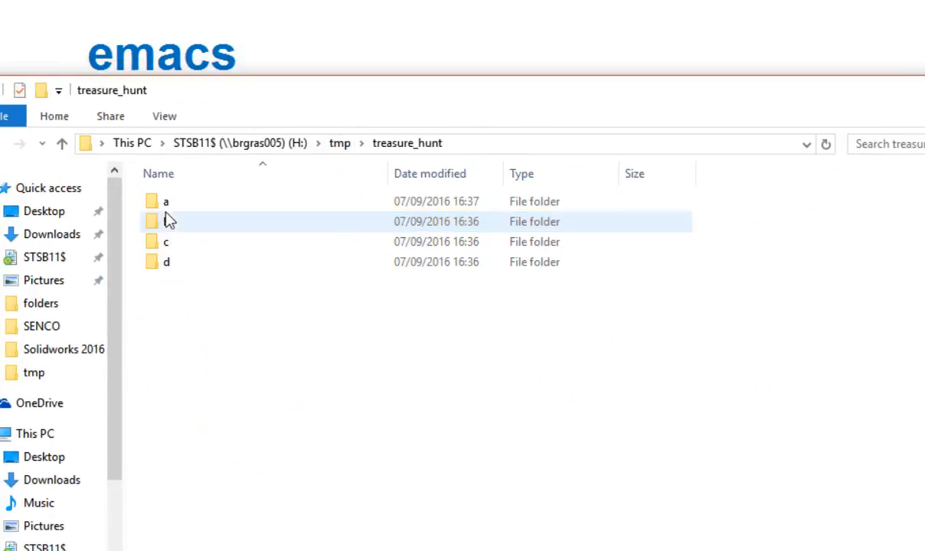
Enter folder a in treasure_hunt and open other_file in Notepad.
double_click(166, 201)
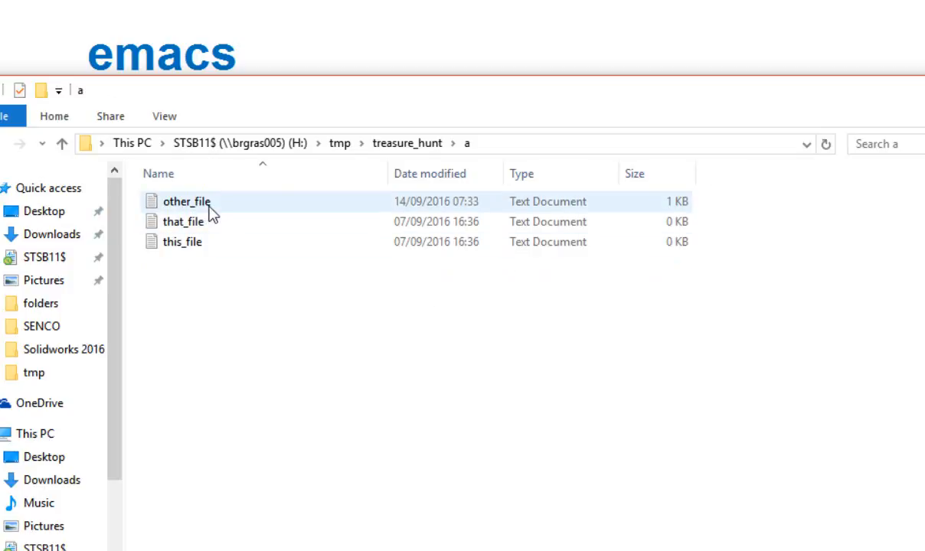
double_click(186, 201)
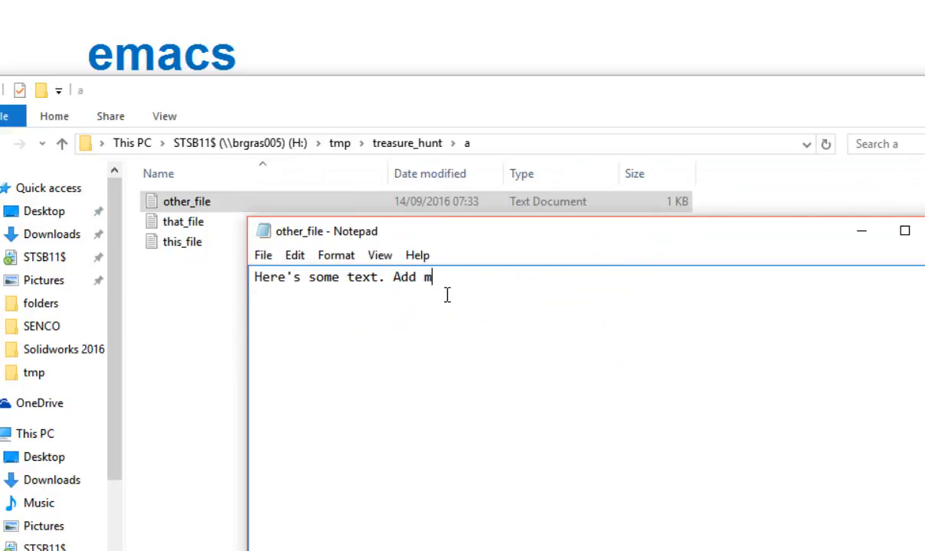
Finish the sentence so it reads 'Here's some text. Add more.' and save other_file.
type("ore.")
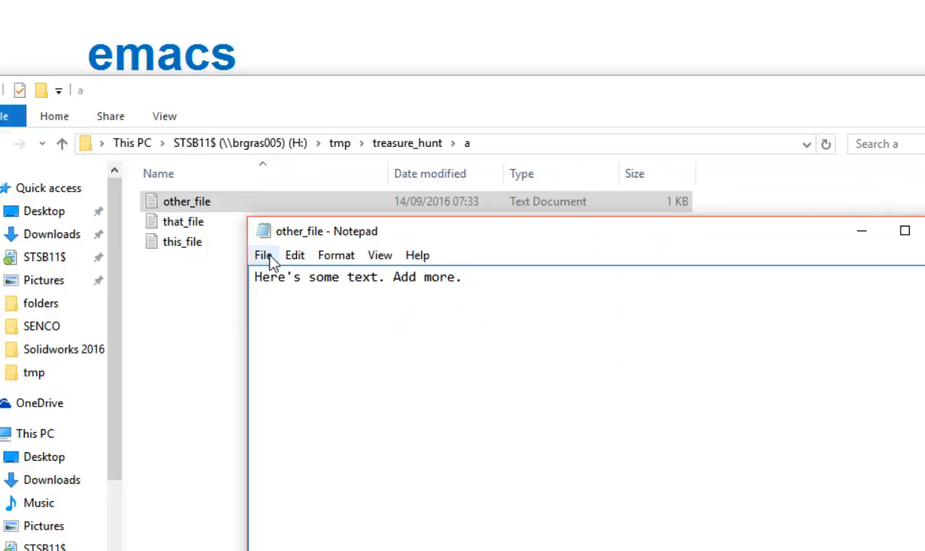
left_click(262, 255)
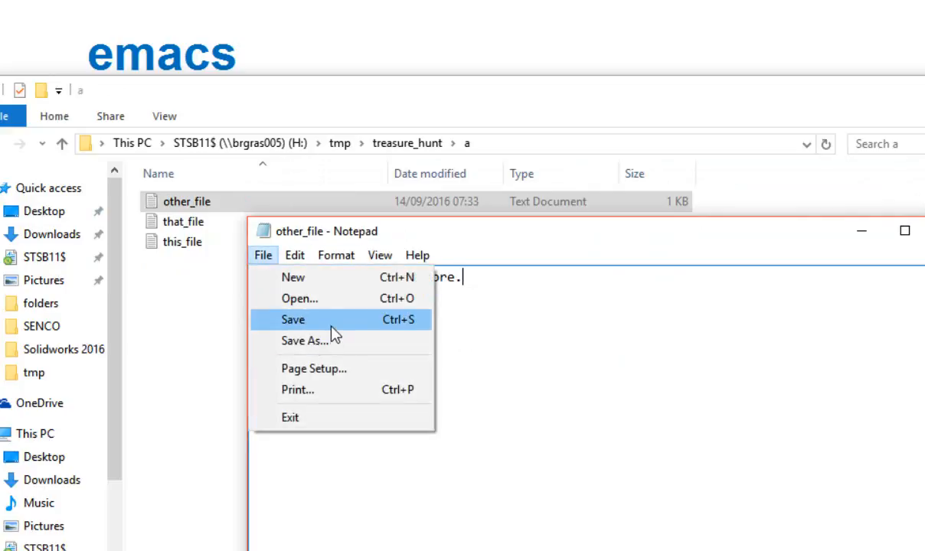
left_click(292, 319)
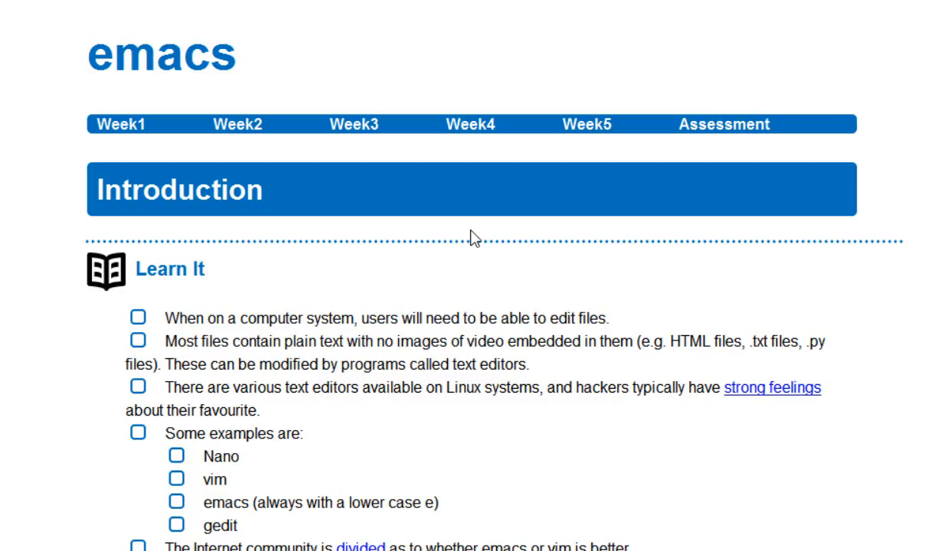
mouse_move(449, 263)
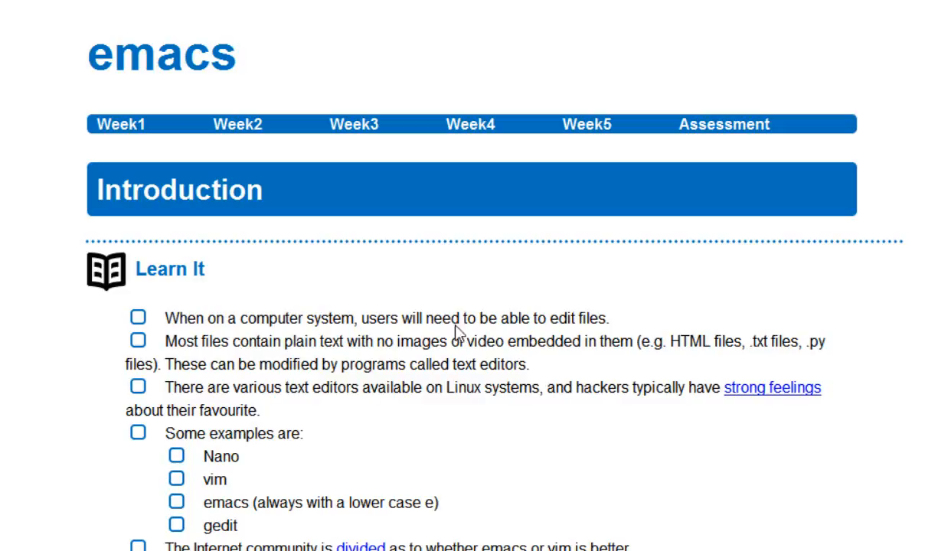
Scroll the lesson page down and select the word Nano in the editor list.
scroll("down", 3)
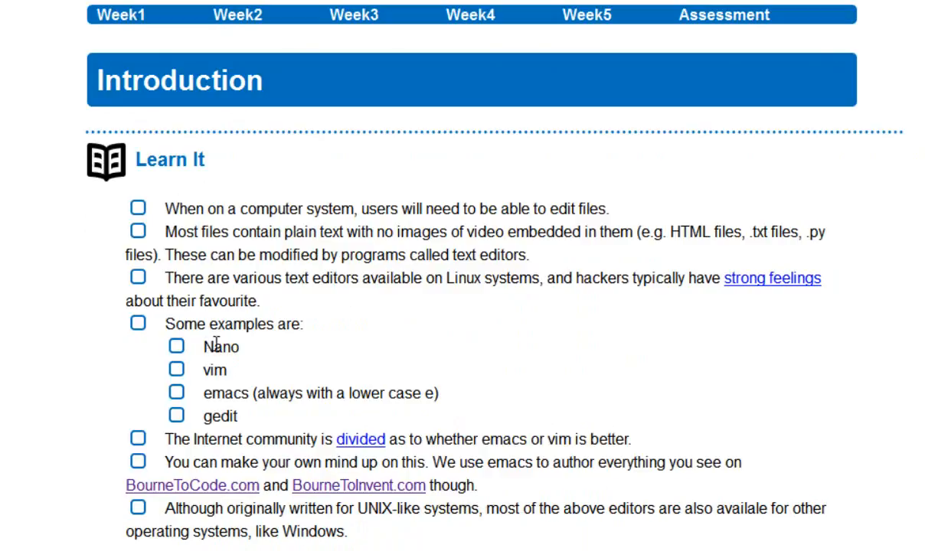
double_click(215, 370)
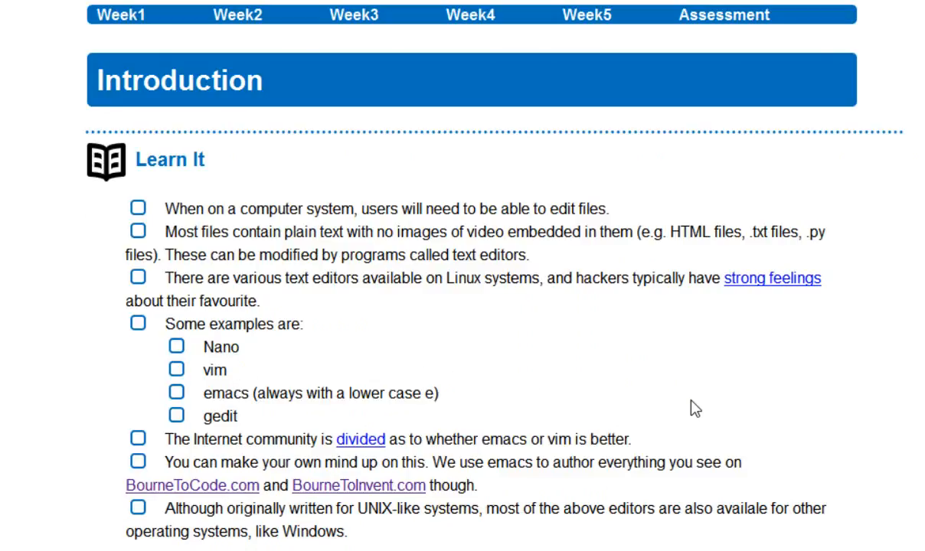
Scroll the emacs lesson down to the Richard Stallman history point and screenshot.
scroll("down", 3)
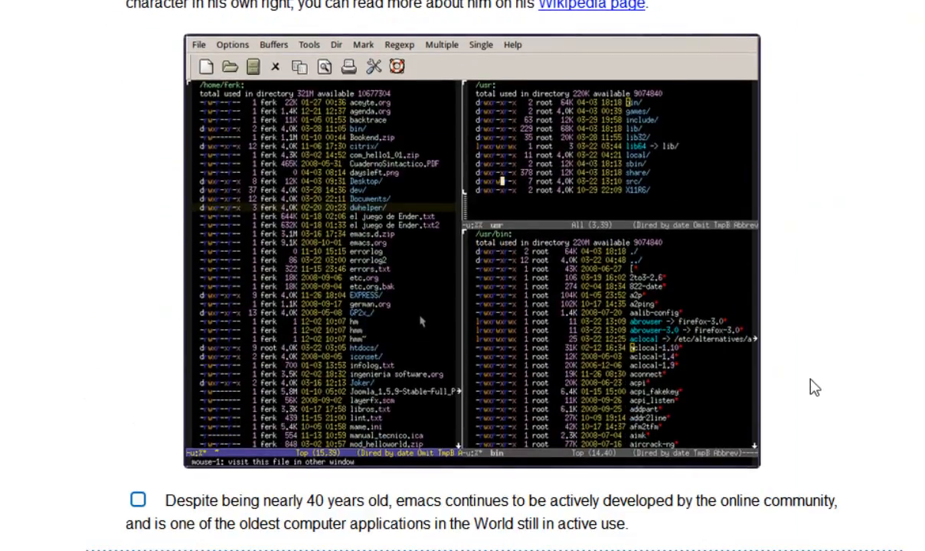
scroll("up", 3)
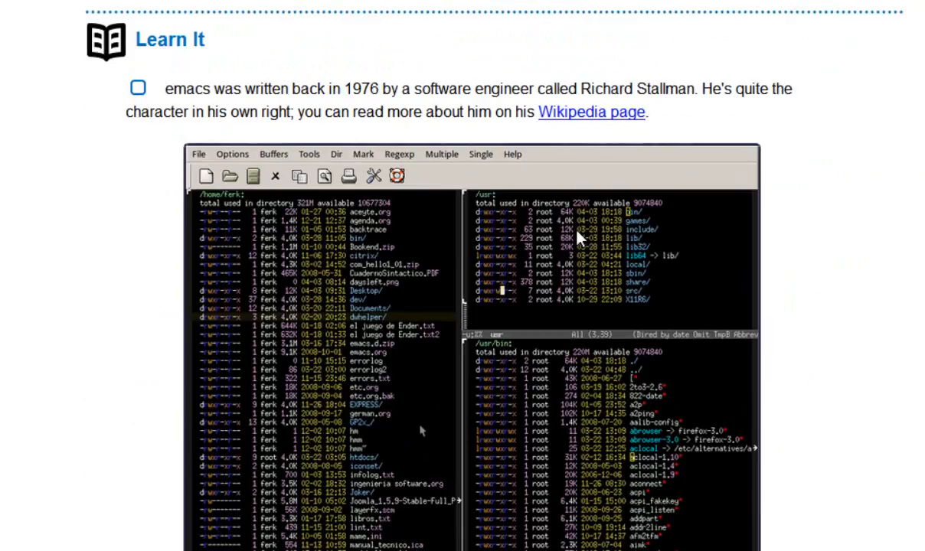
mouse_move(291, 123)
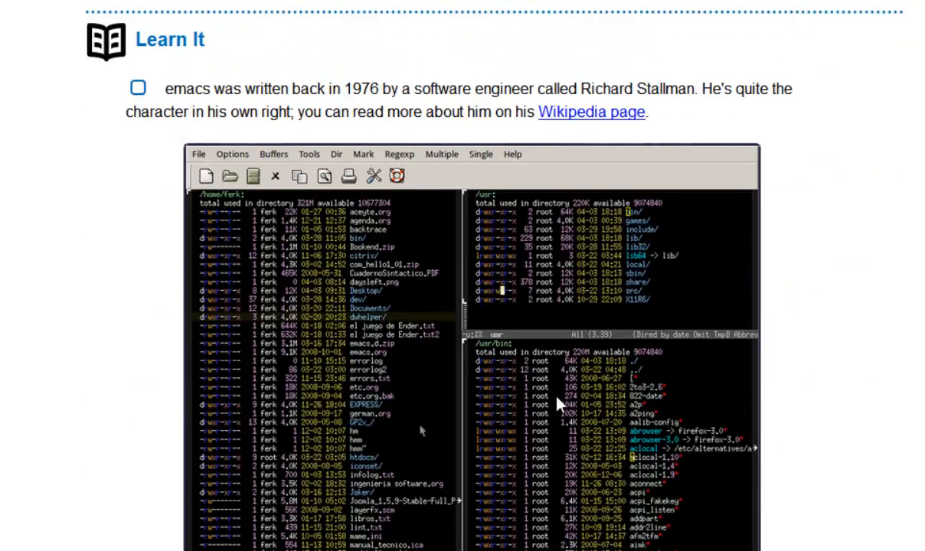
mouse_move(772, 416)
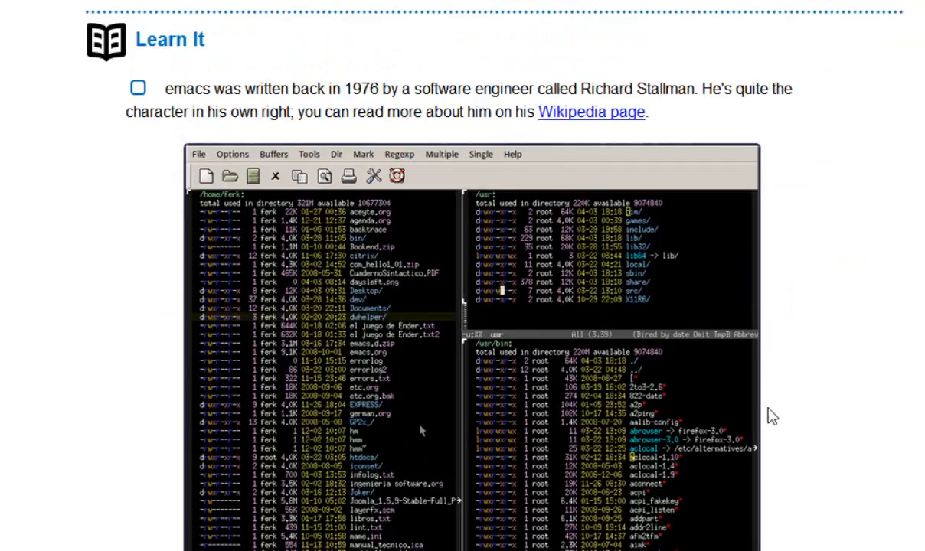
mouse_move(834, 394)
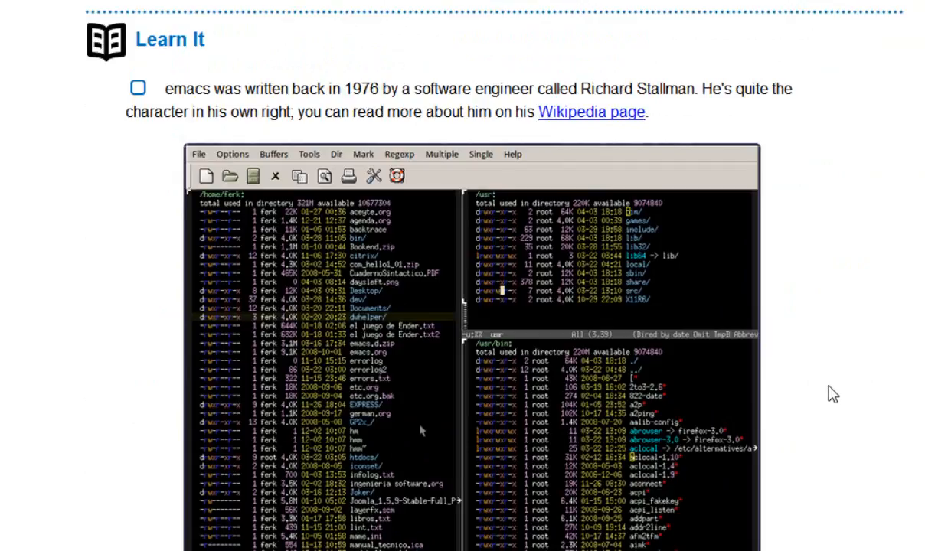
scroll("down", 3)
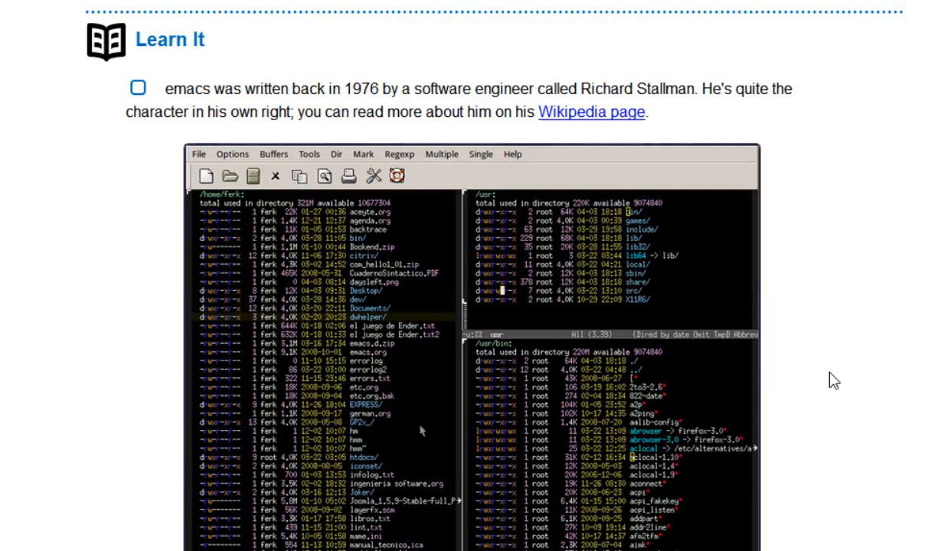
mouse_move(757, 287)
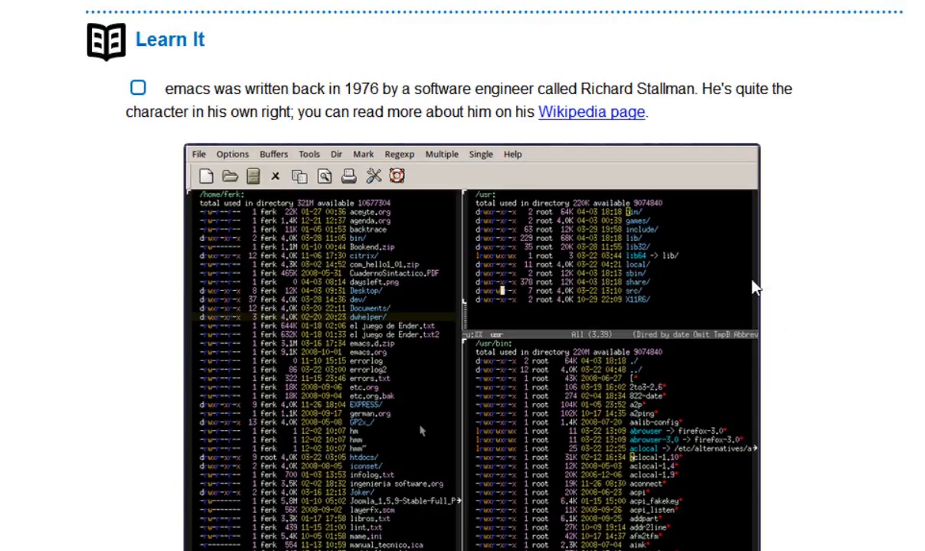
mouse_move(865, 312)
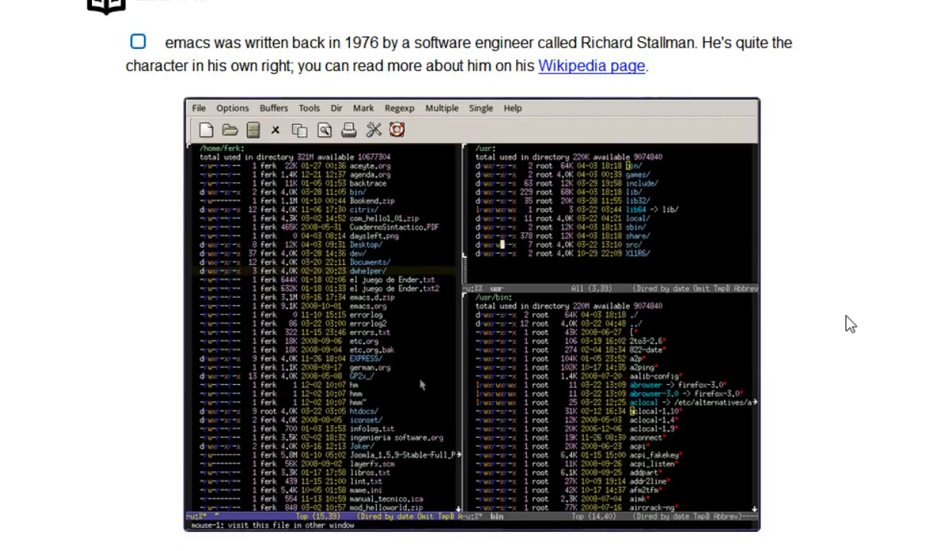
scroll("down", 3)
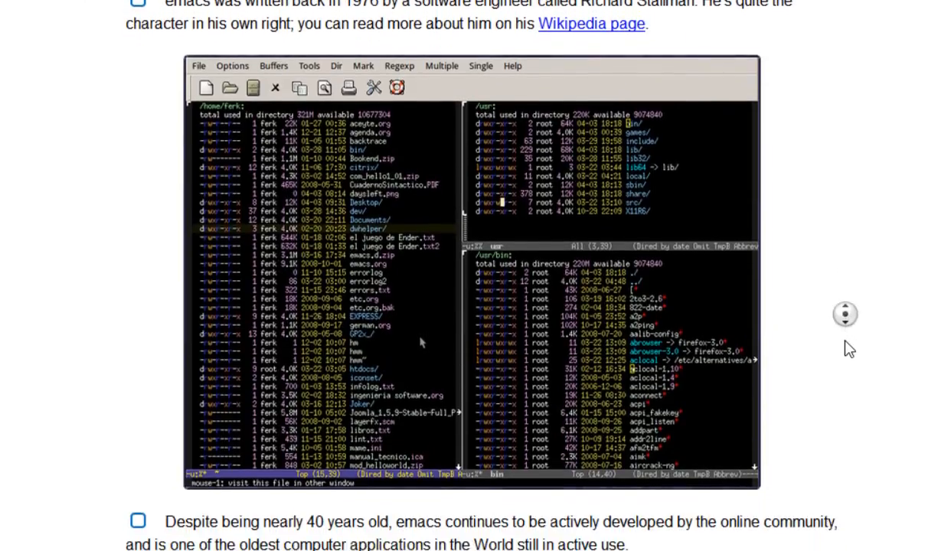
scroll("down", 3)
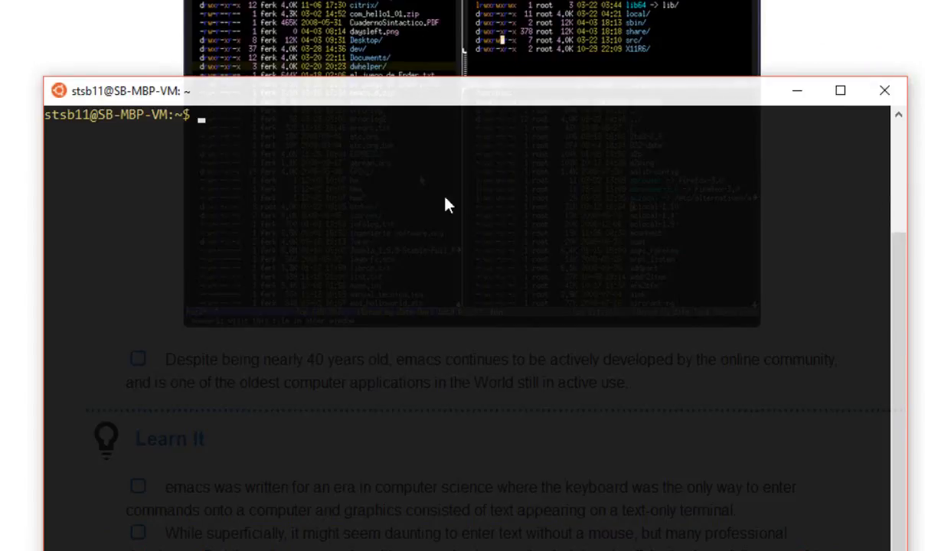
mouse_move(492, 341)
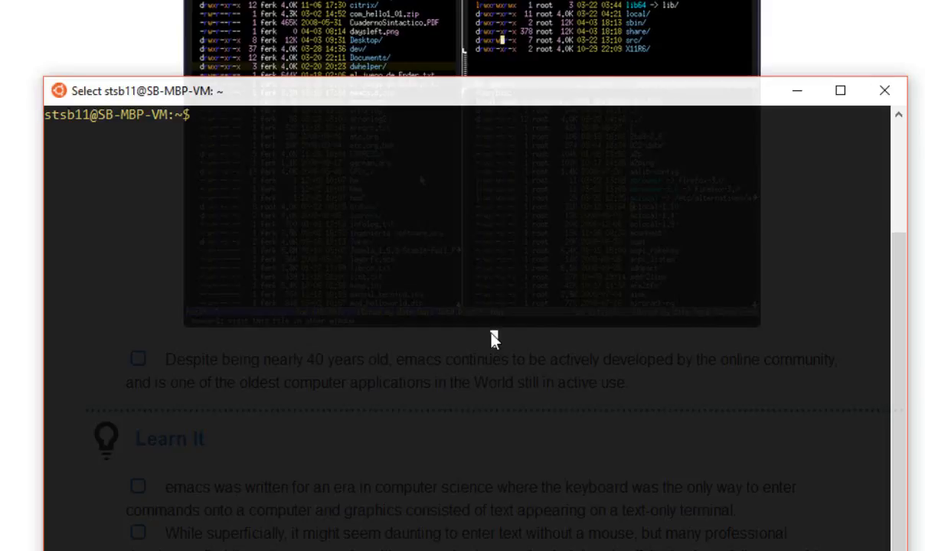
mouse_move(261, 172)
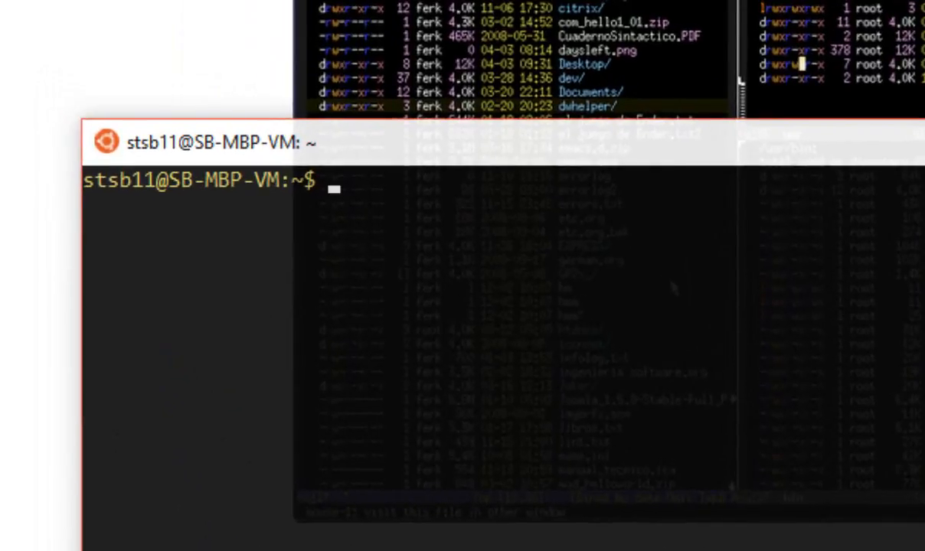
Run ssh stsb11@studentweb to log into the studentweb server.
type("ss")
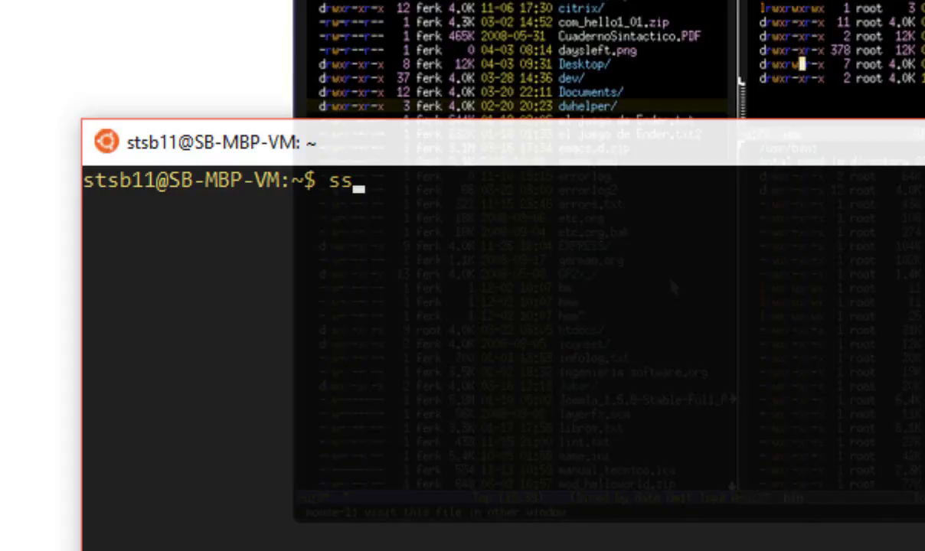
type("h")
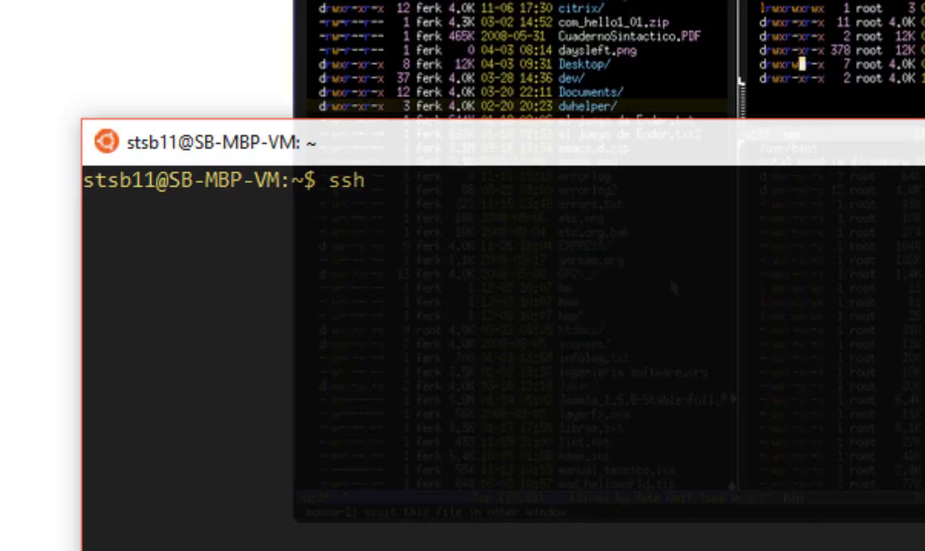
type("s")
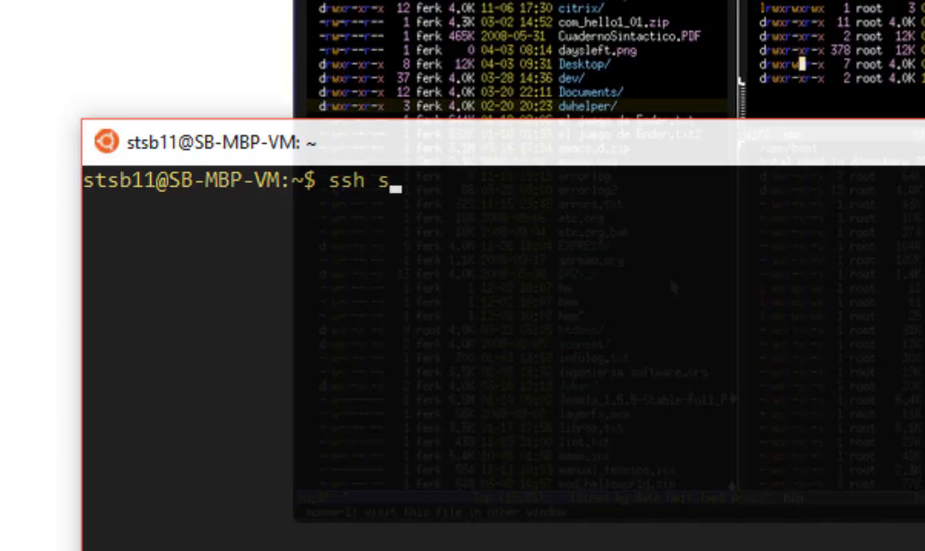
type("tsb11")
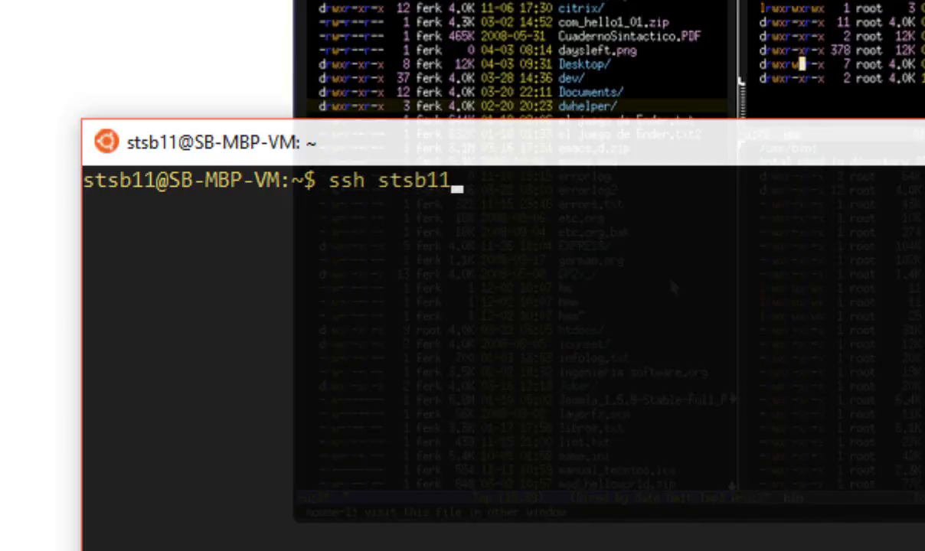
type("@")
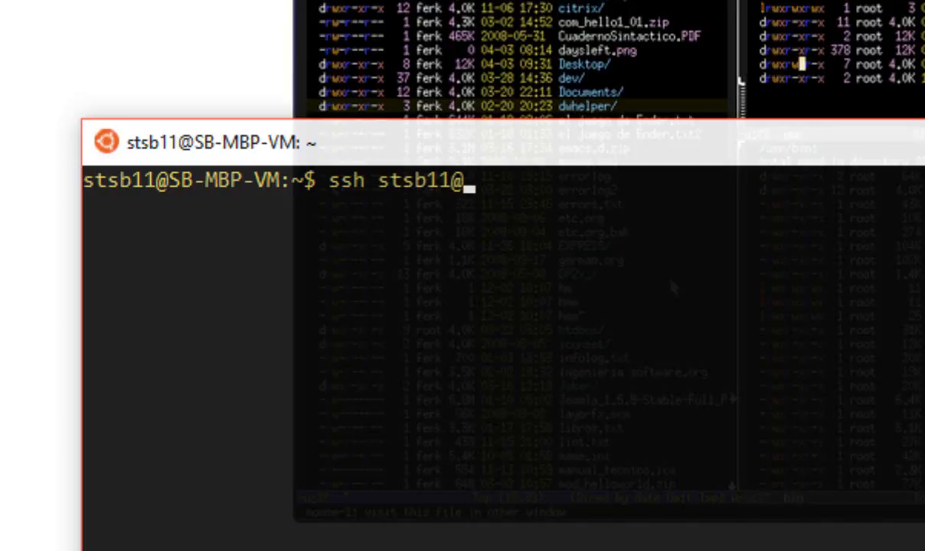
type("stude")
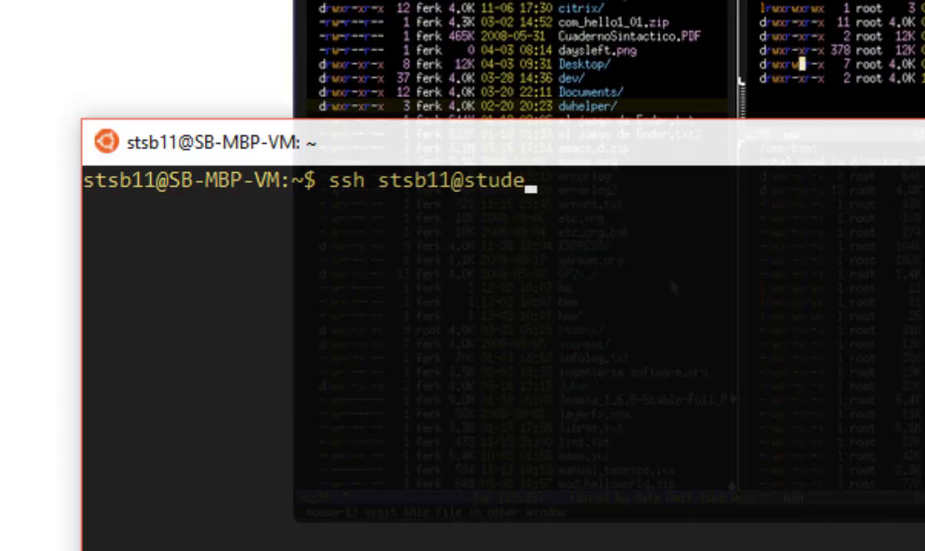
type("ntweb")
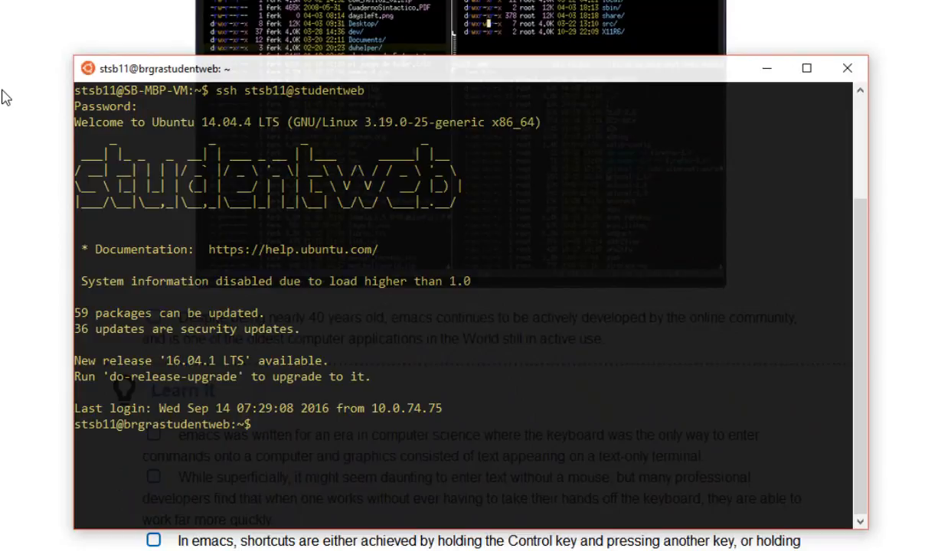
mouse_move(194, 306)
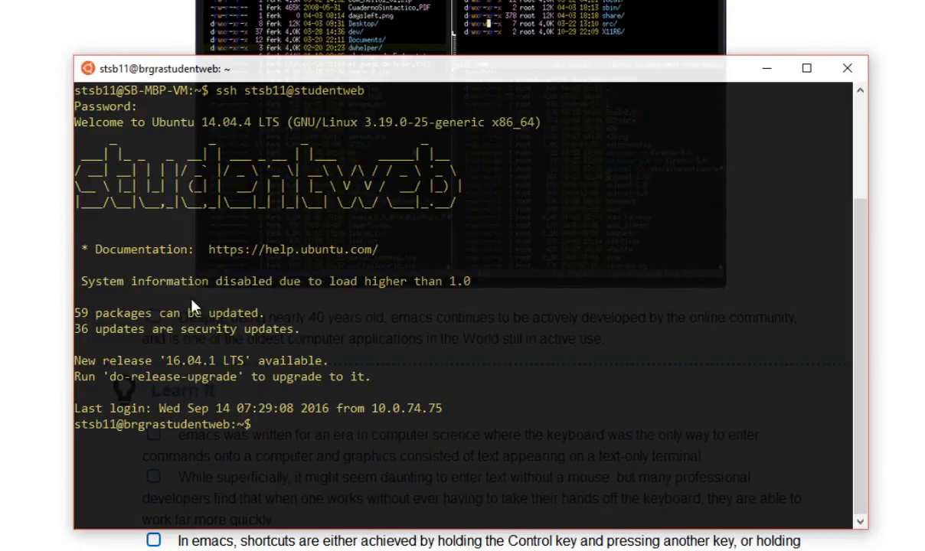
mouse_move(209, 426)
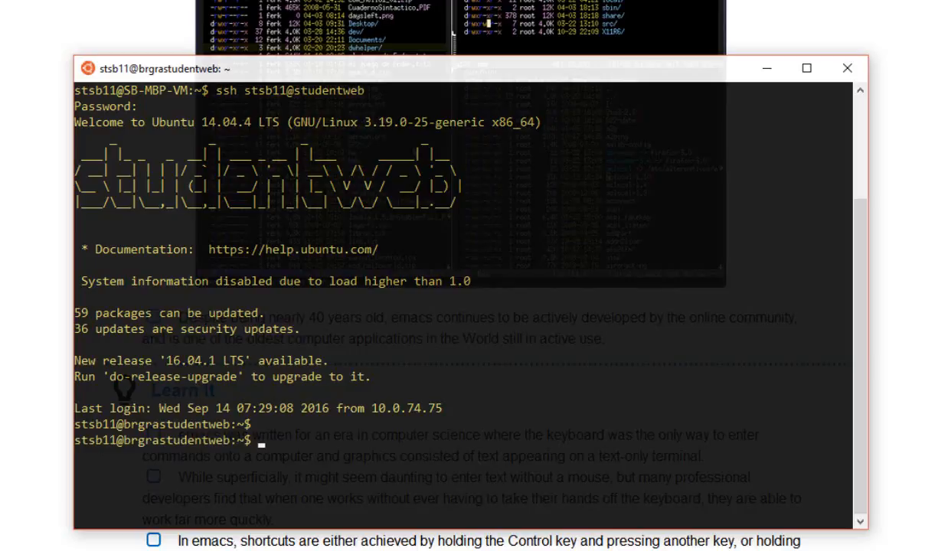
mouse_move(289, 422)
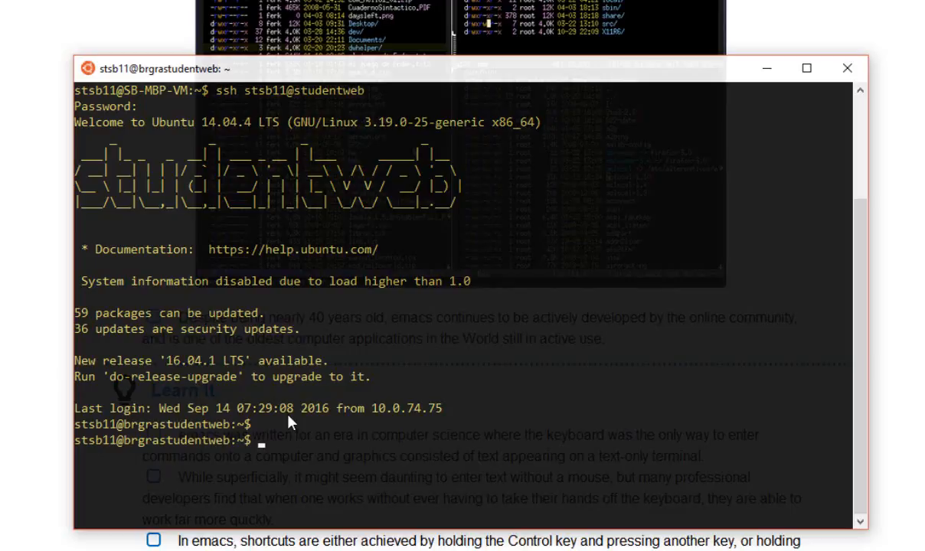
mouse_move(278, 457)
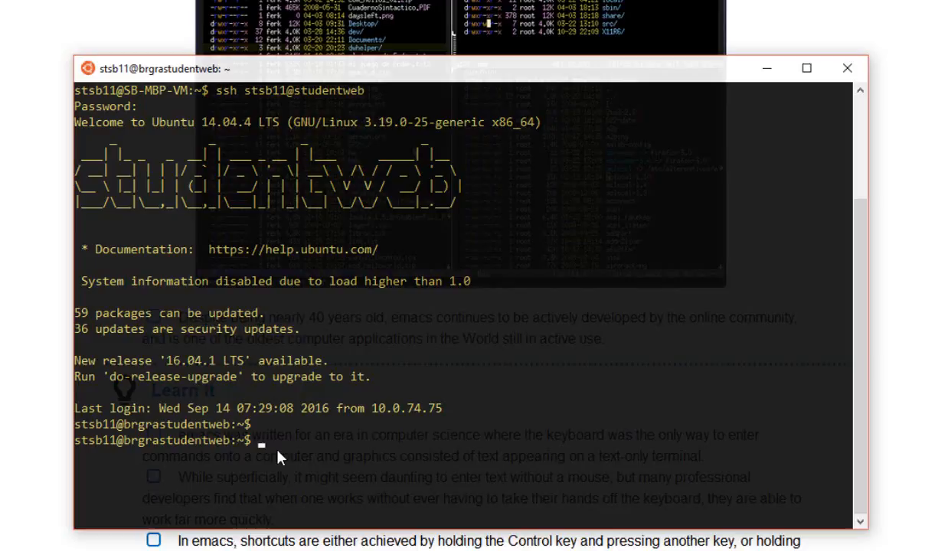
List the home folder with ls and print the README file with cat.
type("ls")
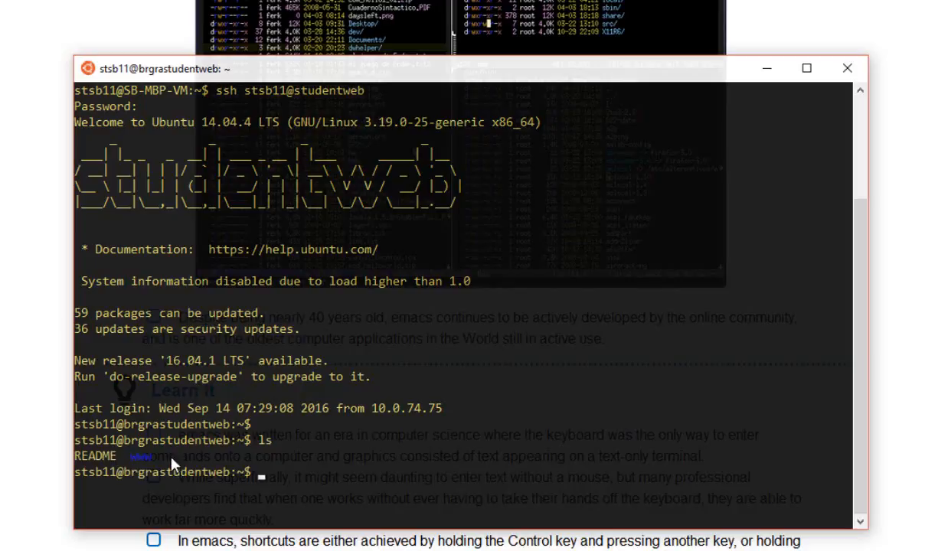
mouse_move(425, 381)
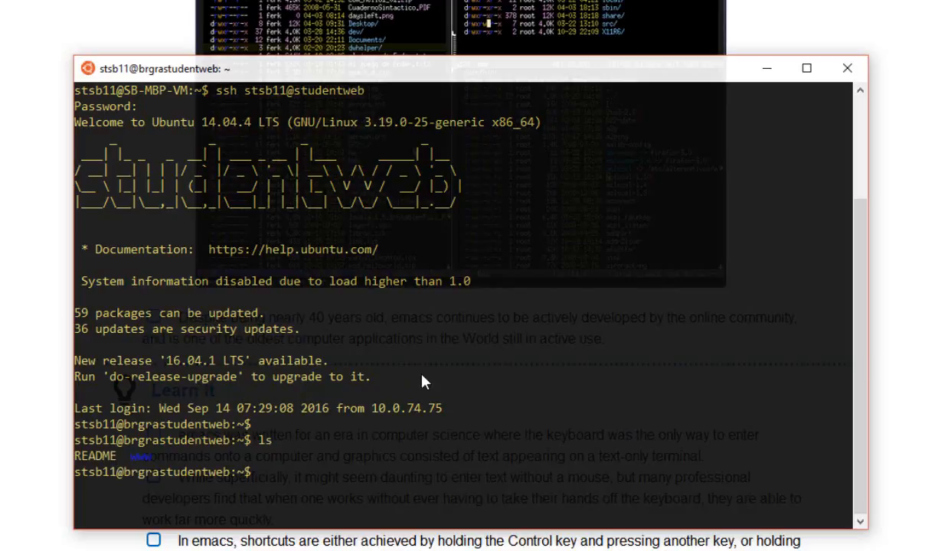
type("cat README")
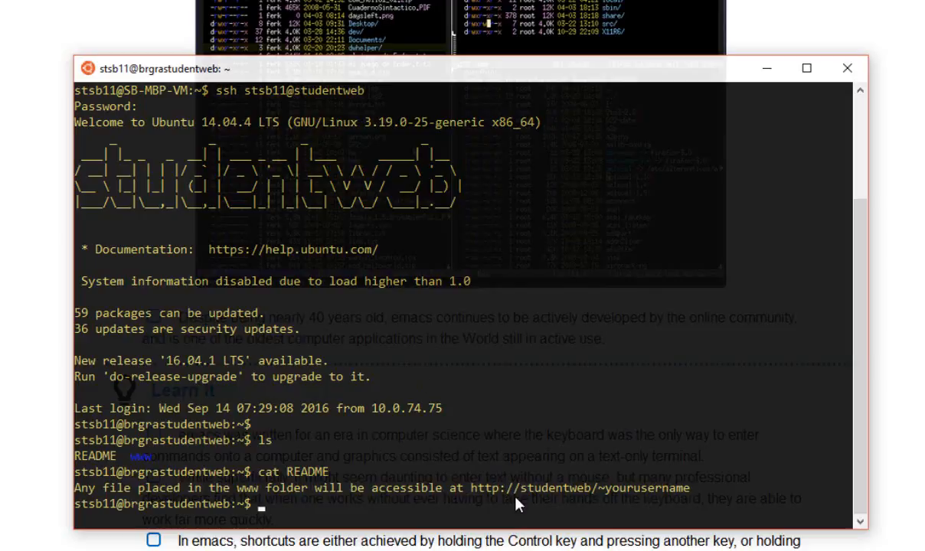
mouse_move(642, 498)
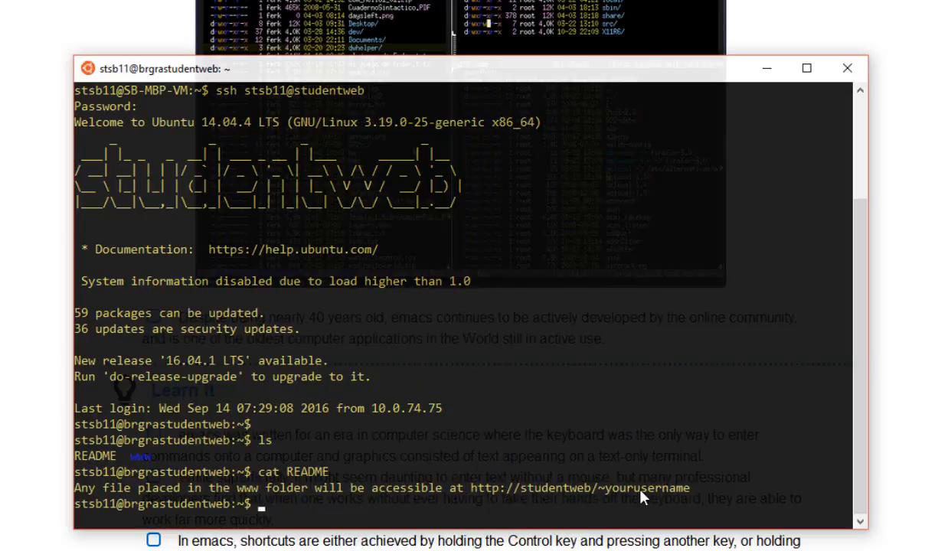
mouse_move(406, 387)
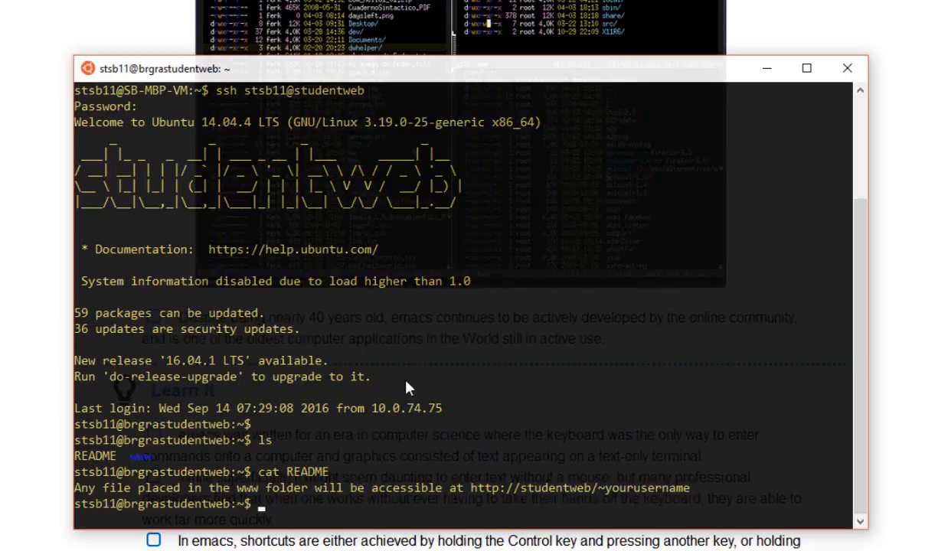
mouse_move(534, 366)
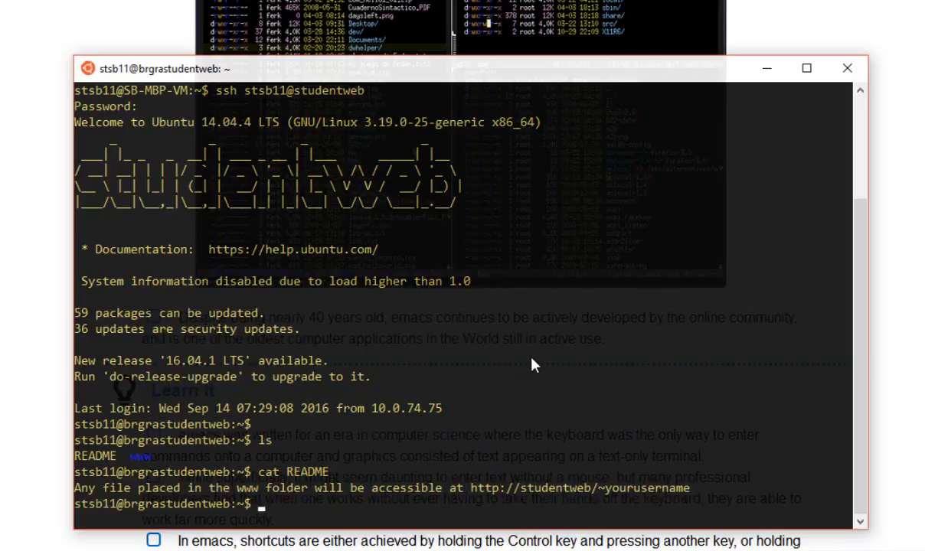
Change into www and remove the index.html~ backup file with rm.
type("cd www")
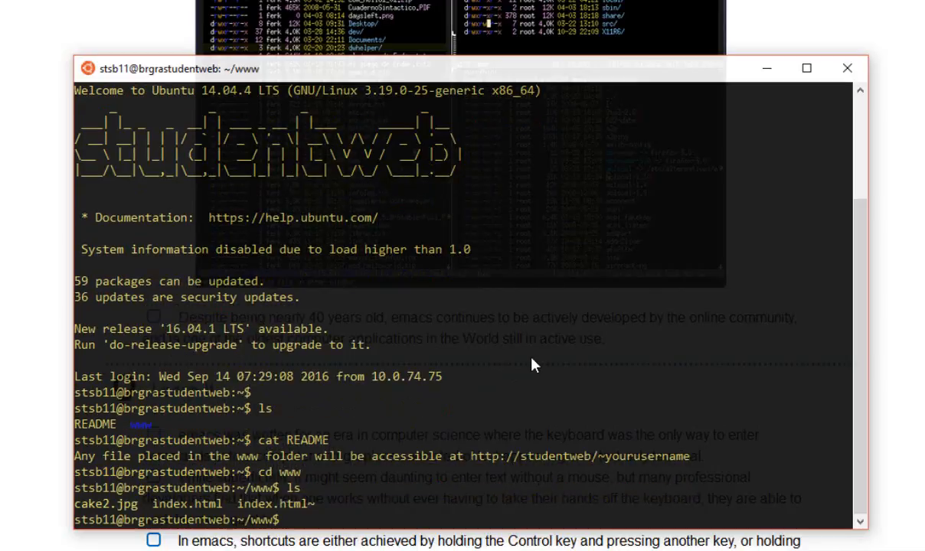
mouse_move(182, 506)
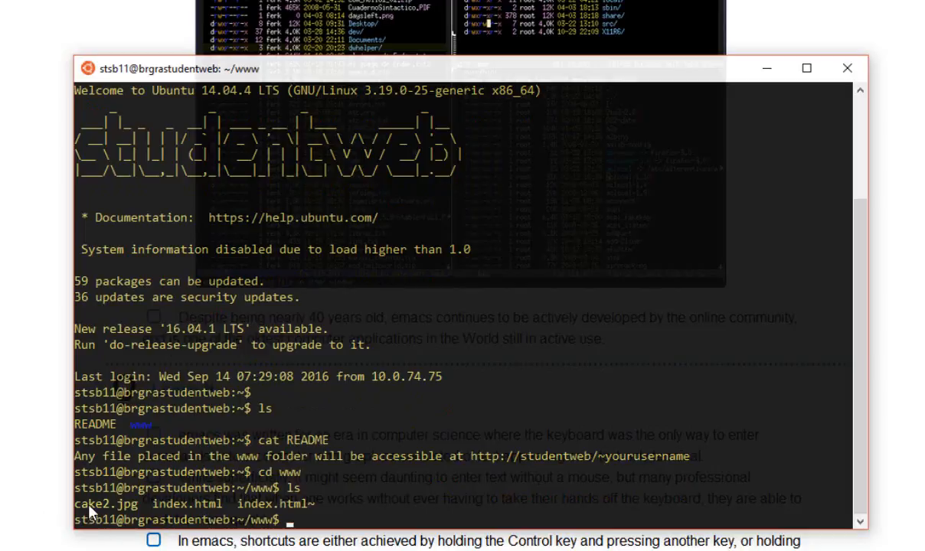
mouse_move(118, 505)
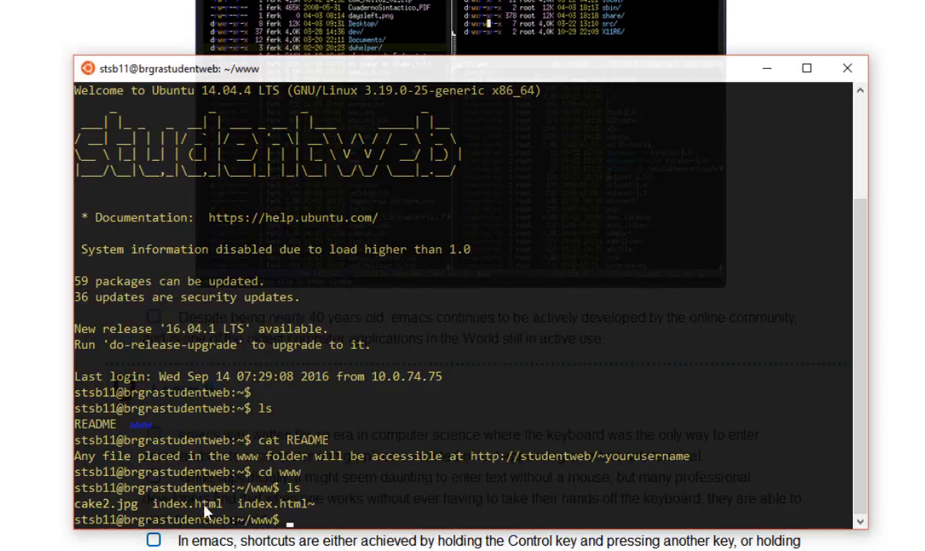
mouse_move(276, 512)
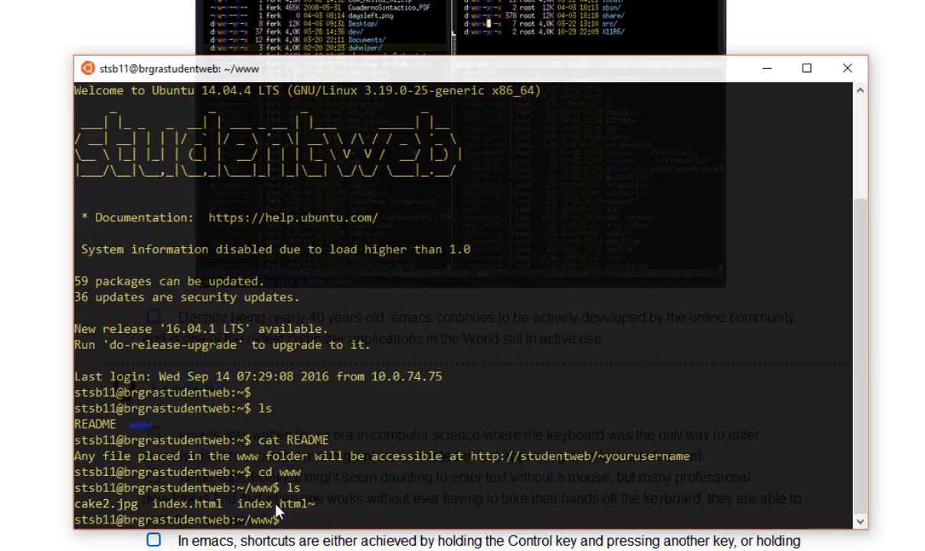
mouse_move(326, 509)
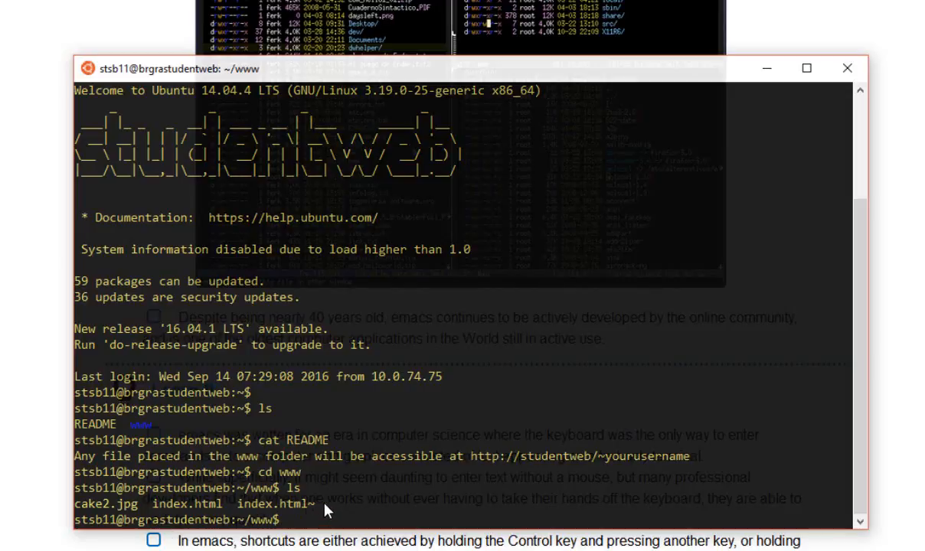
type("rm")
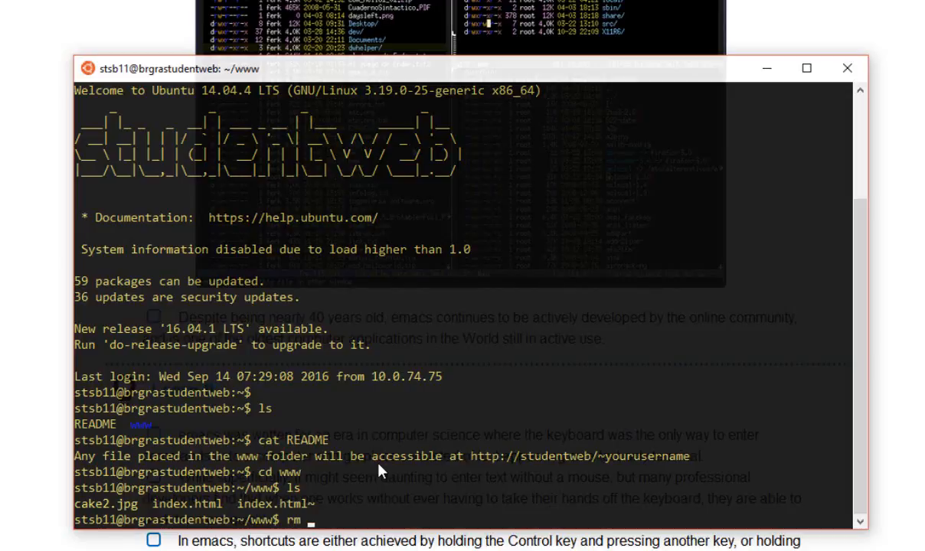
type("index.html~")
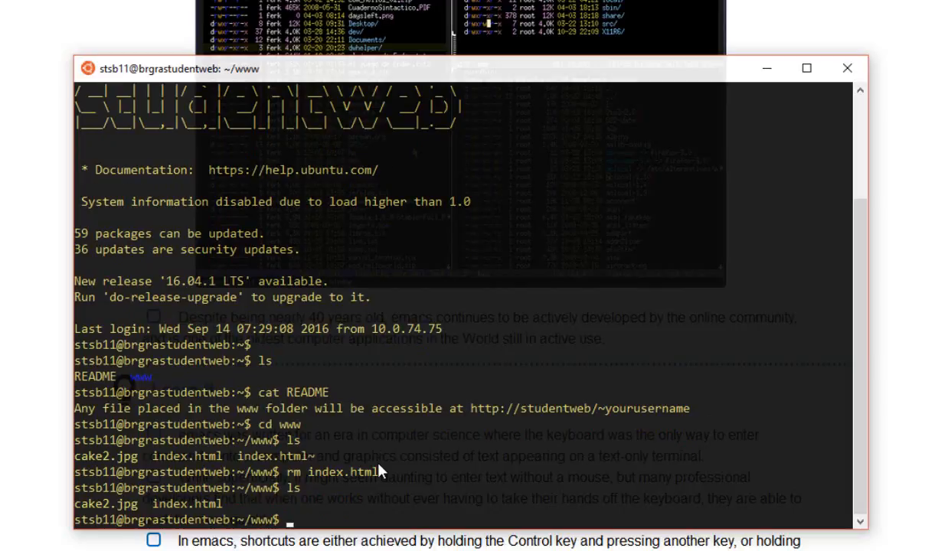
Run emacs index.html to edit the Computer Science welcome page.
type("emacs")
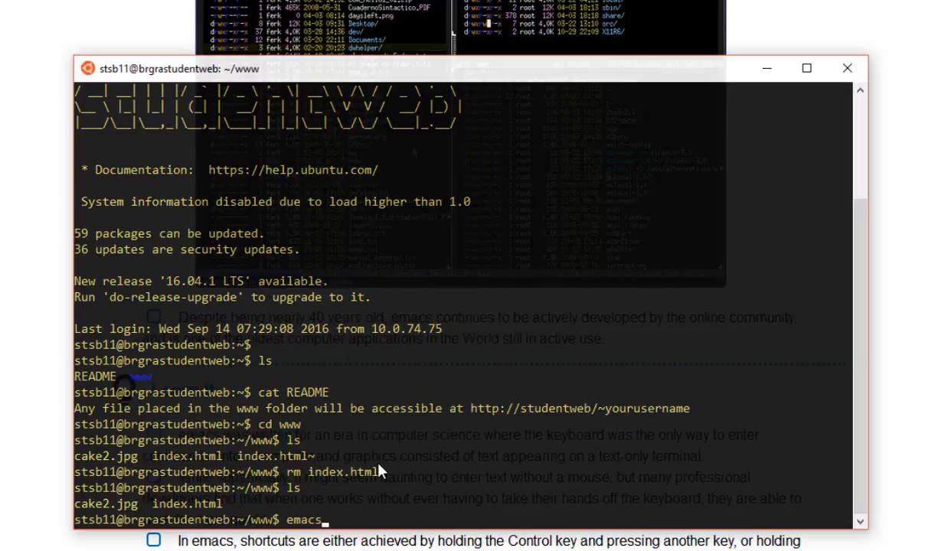
type("inde")
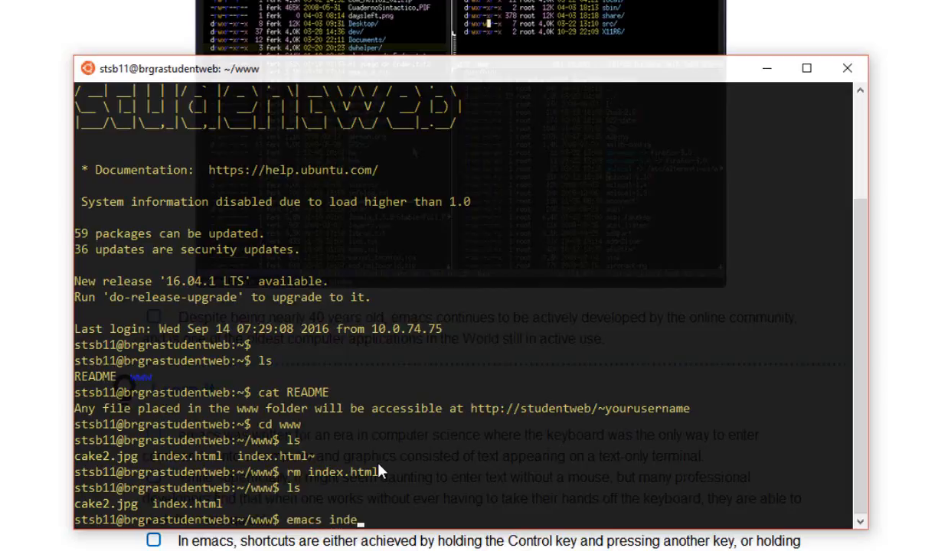
type("x.html")
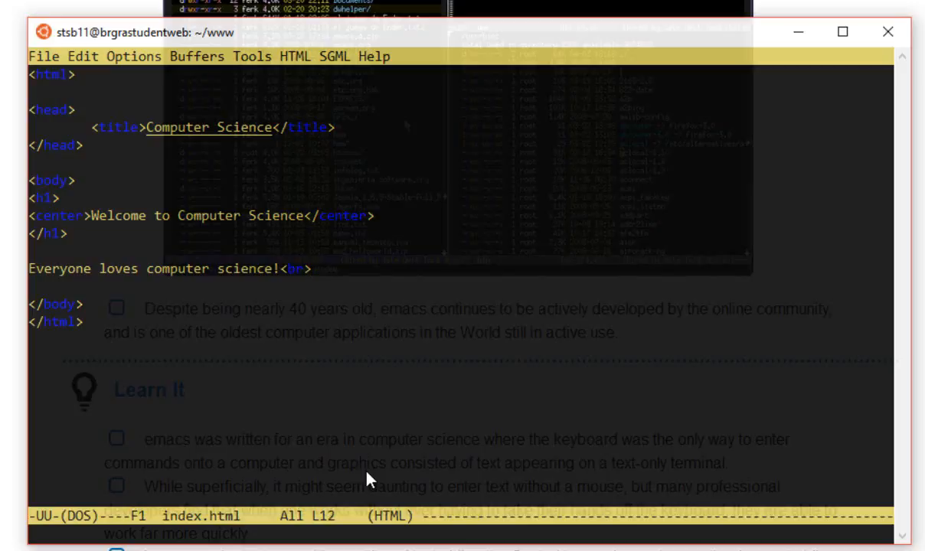
mouse_move(177, 231)
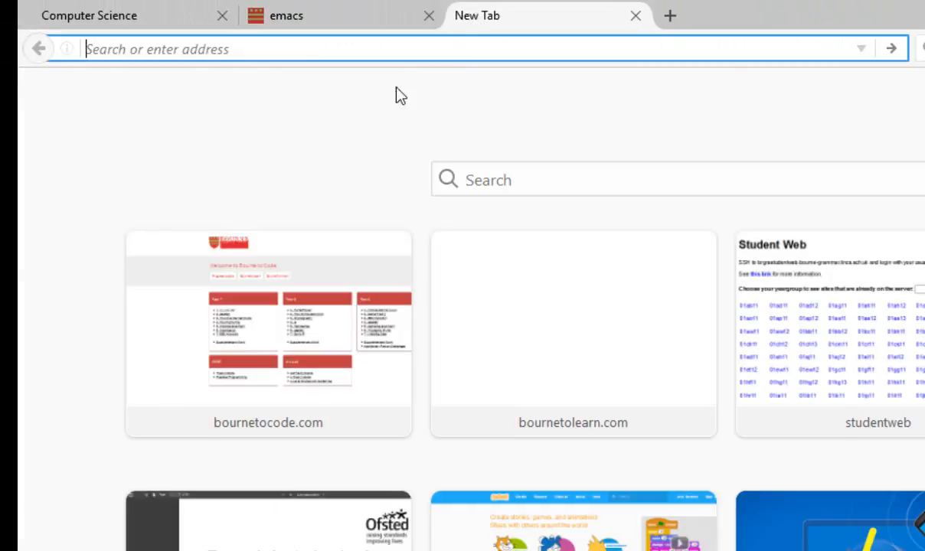
type("http://studentweb/")
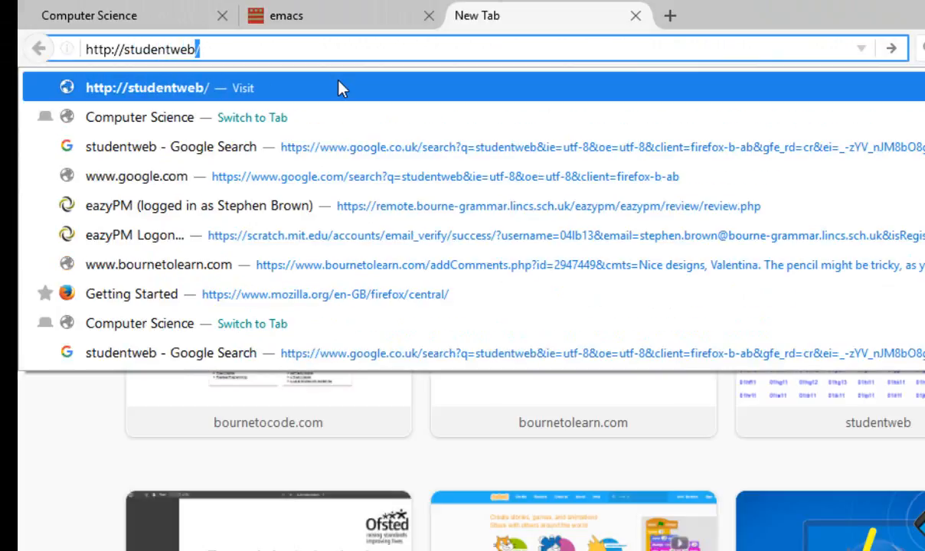
type("~")
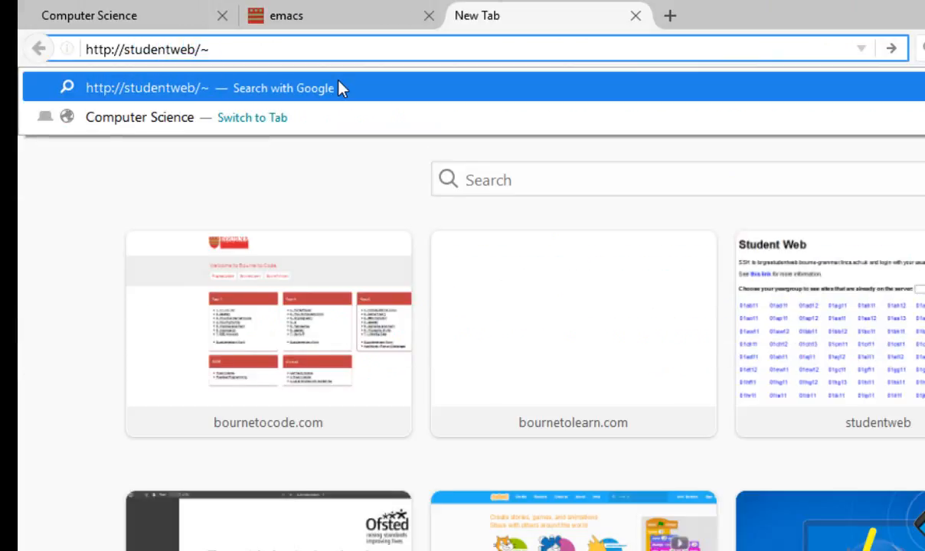
type("stsb11/")
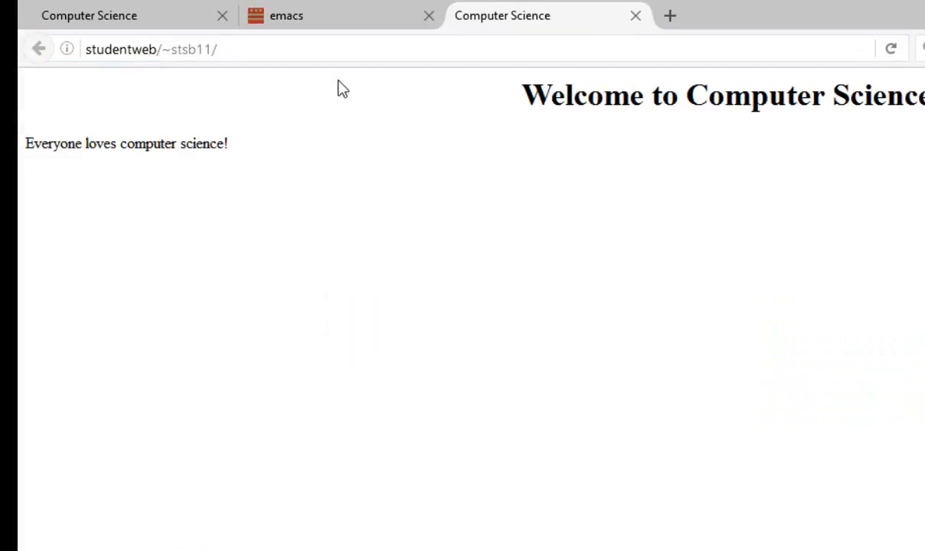
mouse_move(547, 105)
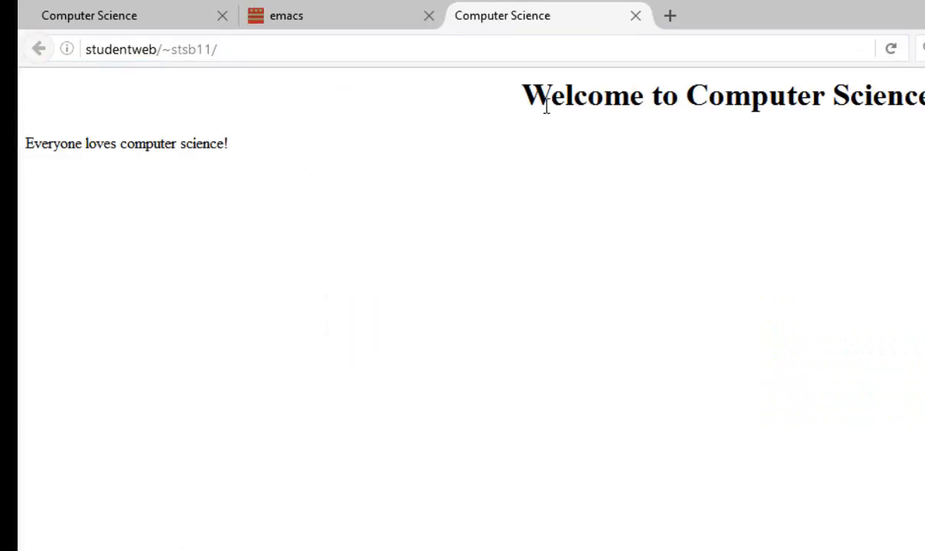
mouse_move(189, 148)
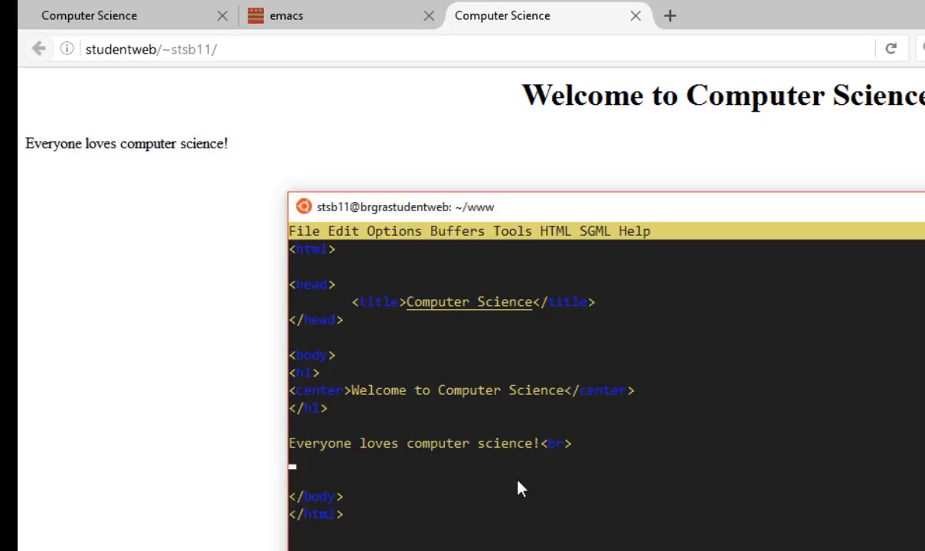
Add 'I like coffee <b>very</b> much.' to index.html, dismissing a meeting reminder.
type("I like co")
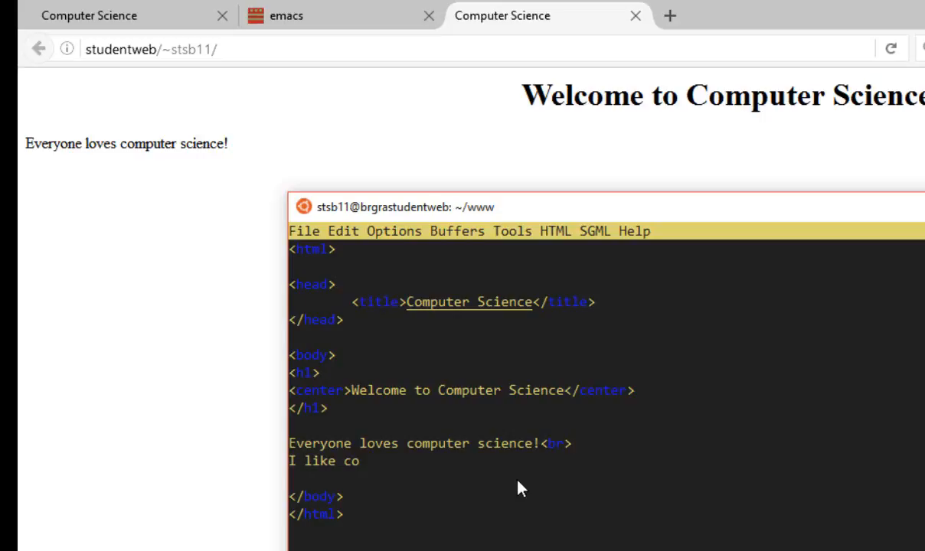
type("ffee very")
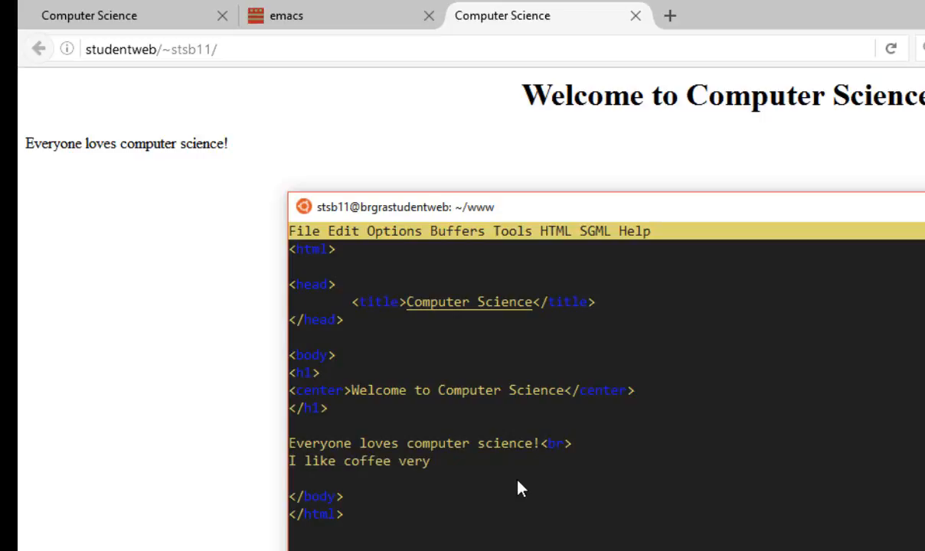
type("much.")
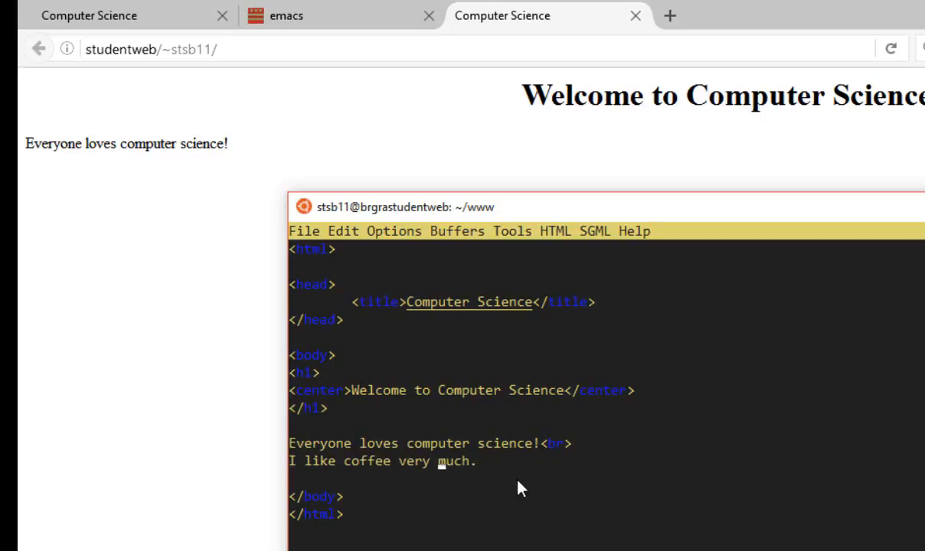
type(">")
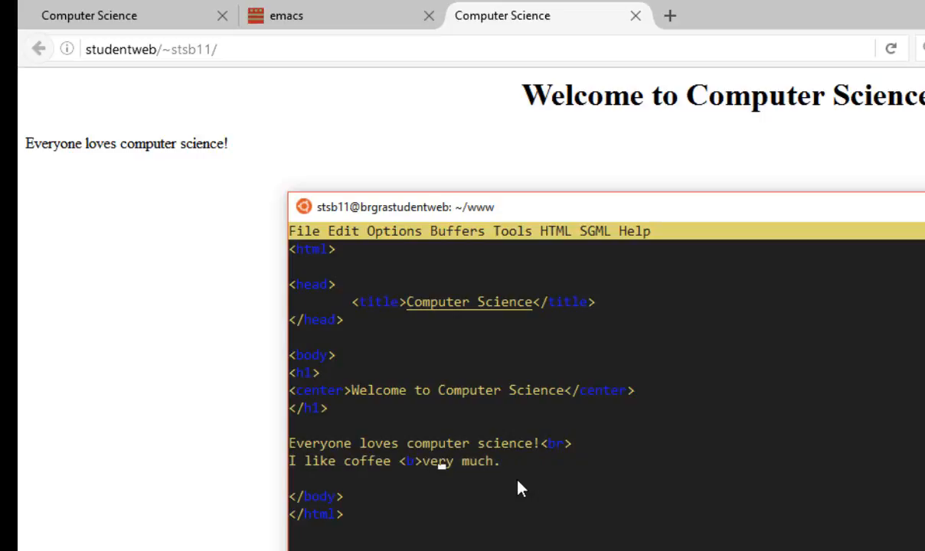
type("</b>")
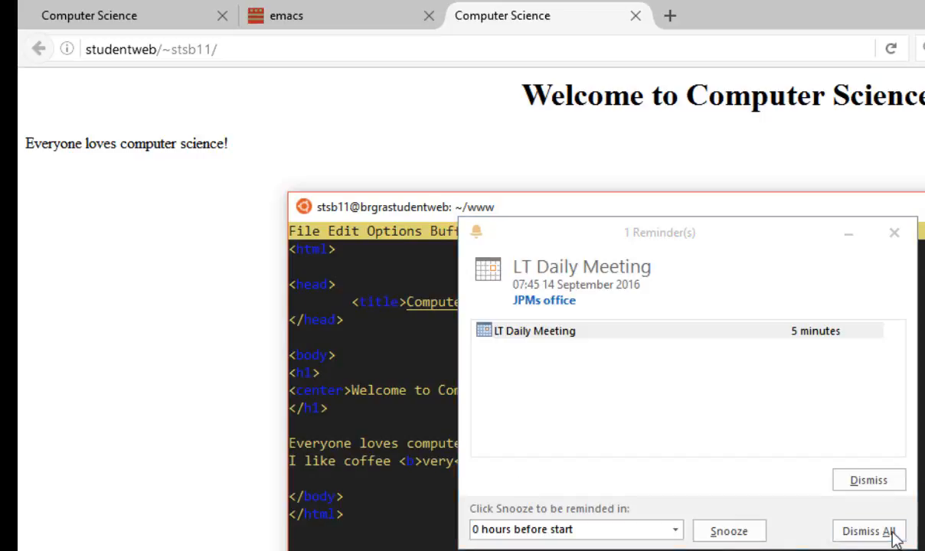
left_click(868, 531)
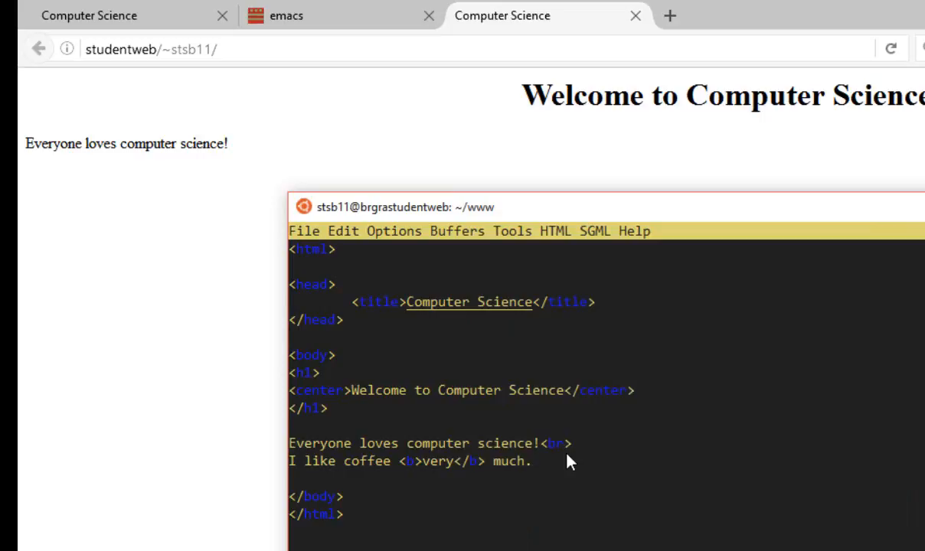
left_click(832, 32)
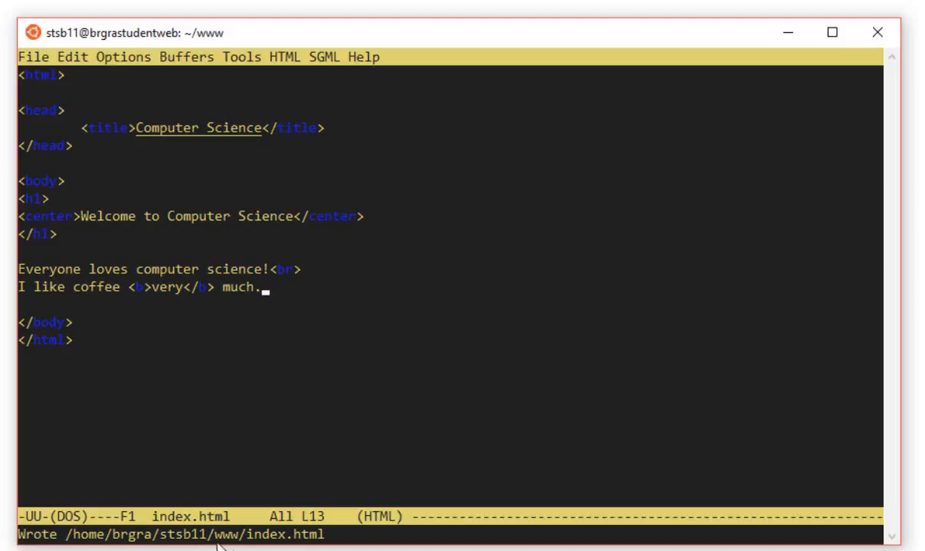
mouse_move(242, 482)
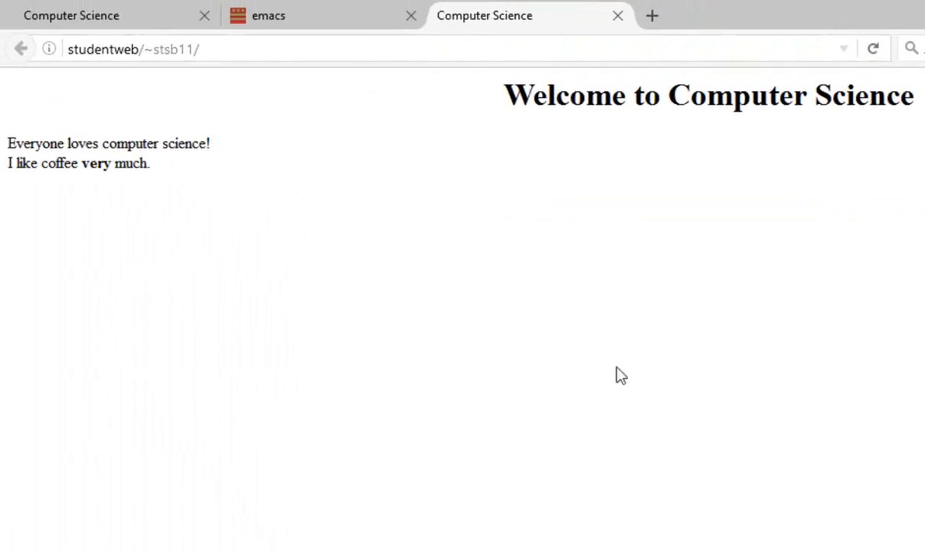
mouse_move(122, 181)
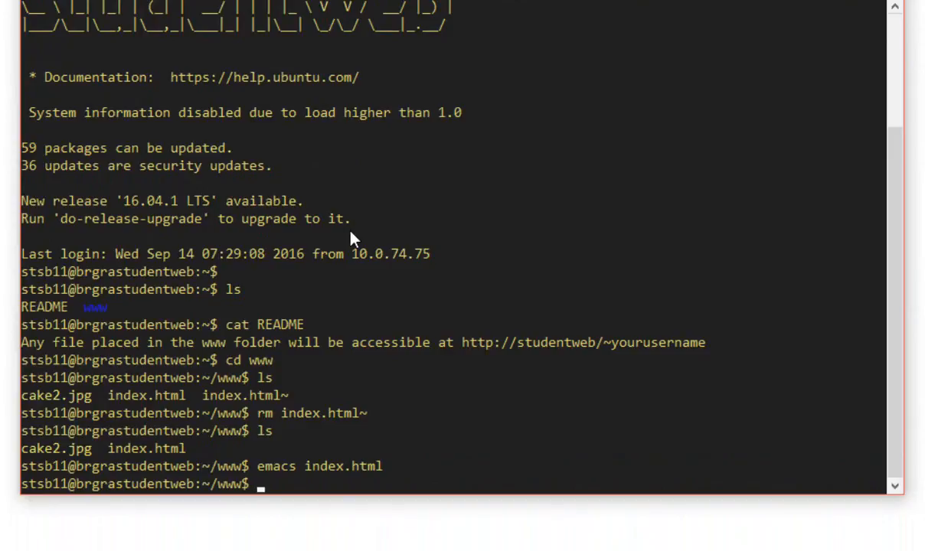
Run 'emacs index.html' to reopen the page with the bold 'very' coffee line.
type("emacs index.html")
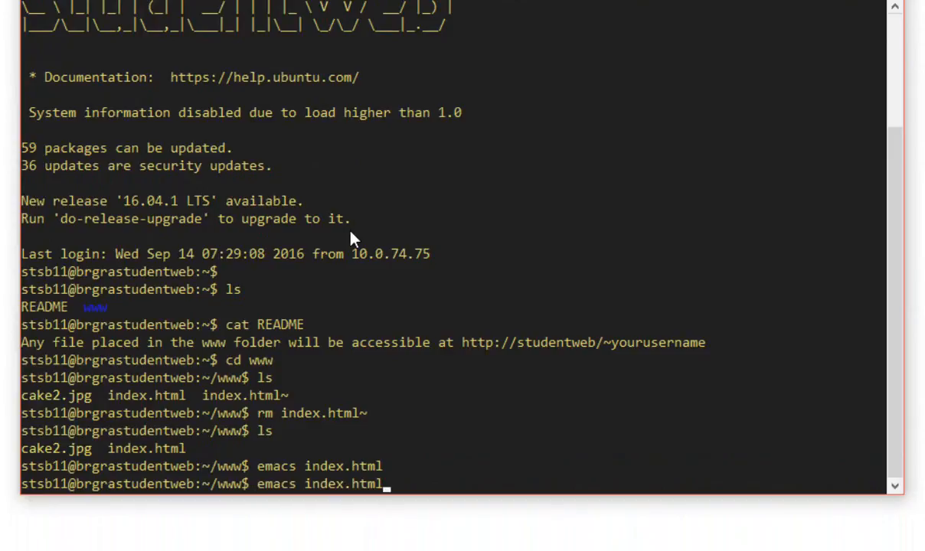
key("Return")
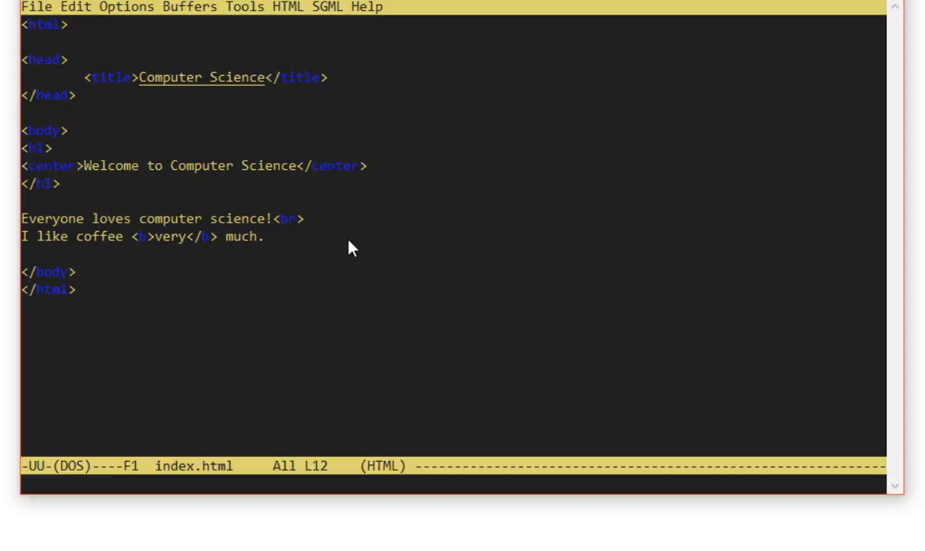
left_click(306, 219)
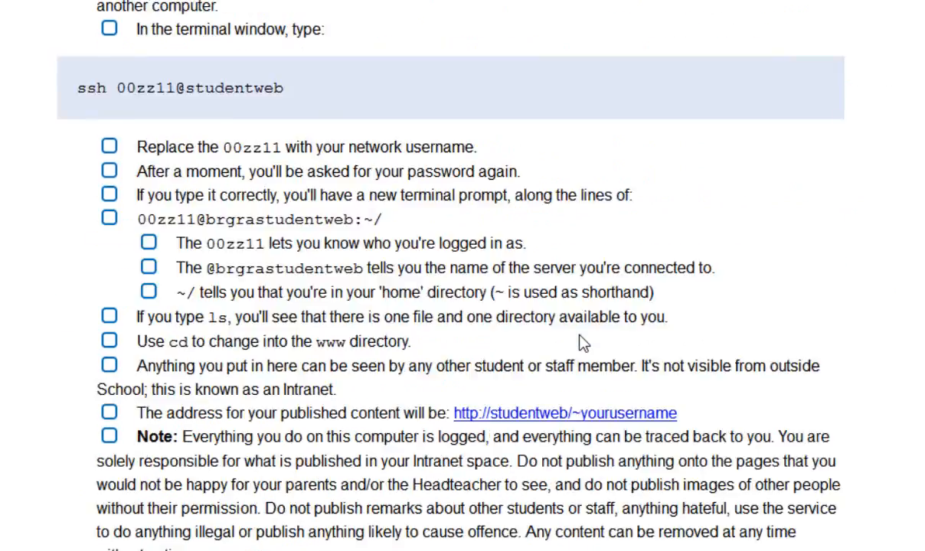
Scroll down to the Try It emacs games and the Silver, Gold and Platinum Badge It tasks.
scroll("down", 3)
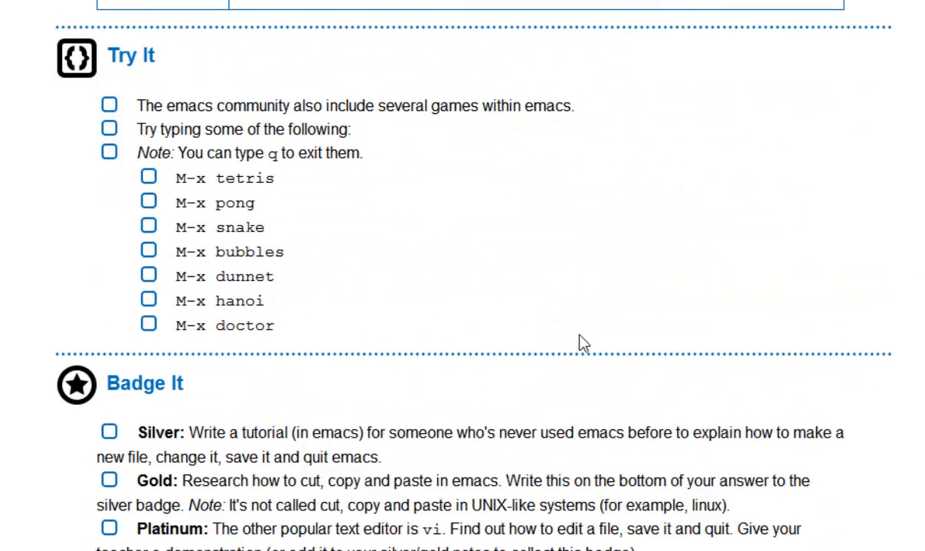
mouse_move(511, 381)
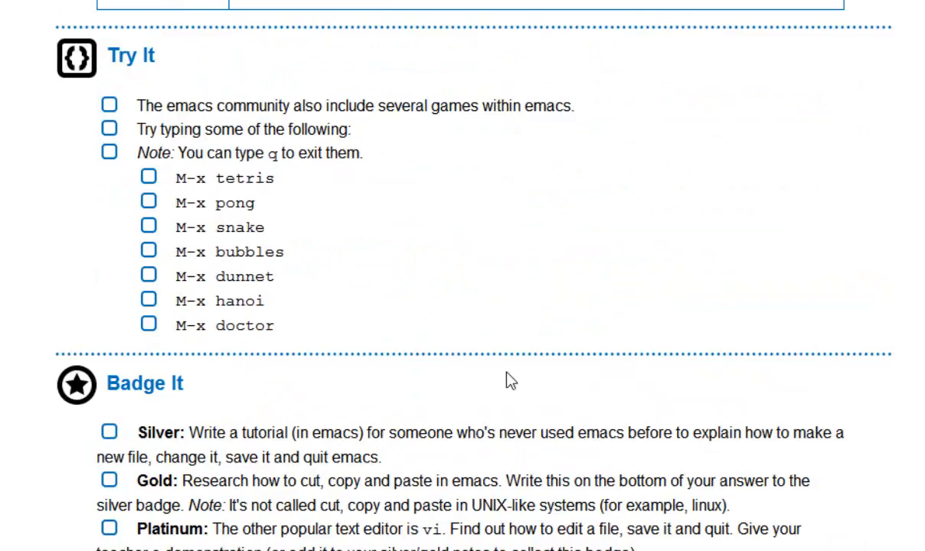
mouse_move(485, 394)
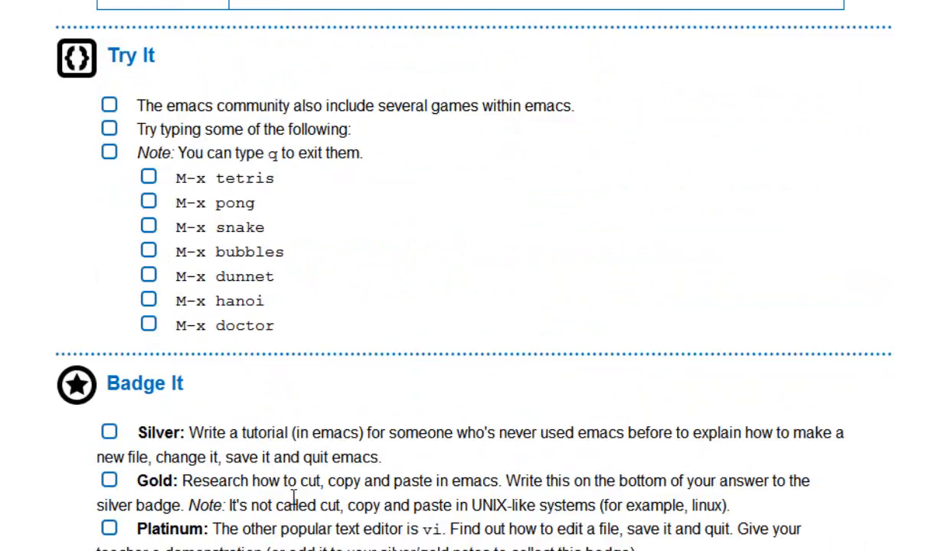
left_click_drag(299, 481, 440, 481)
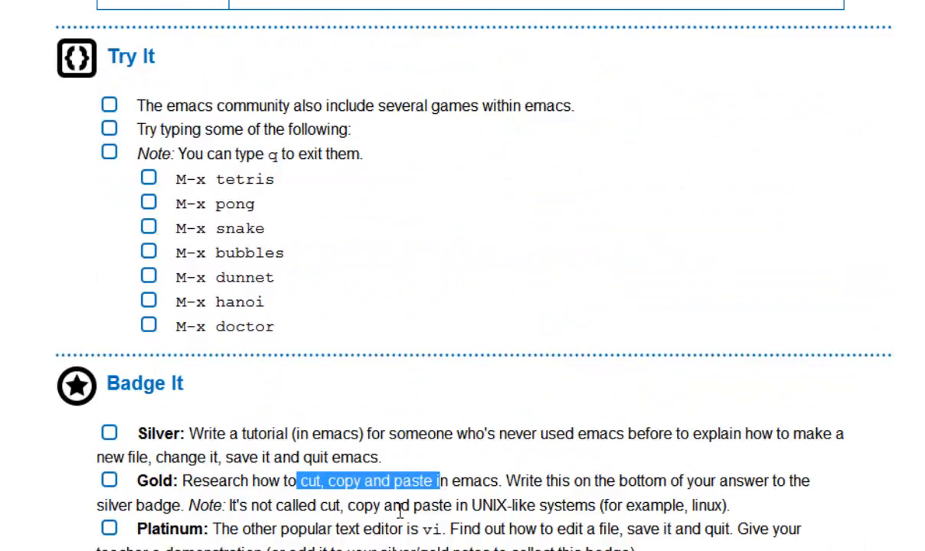
left_click(475, 471)
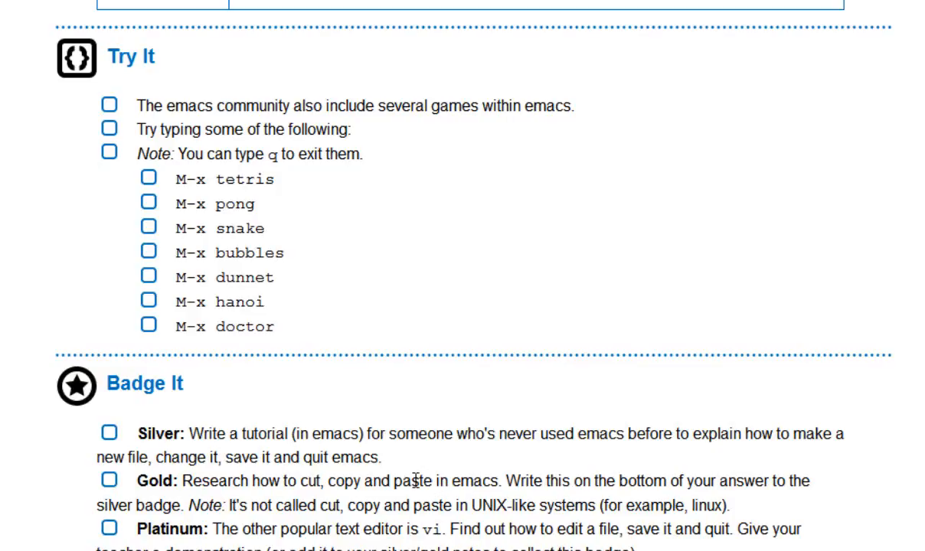
mouse_move(392, 485)
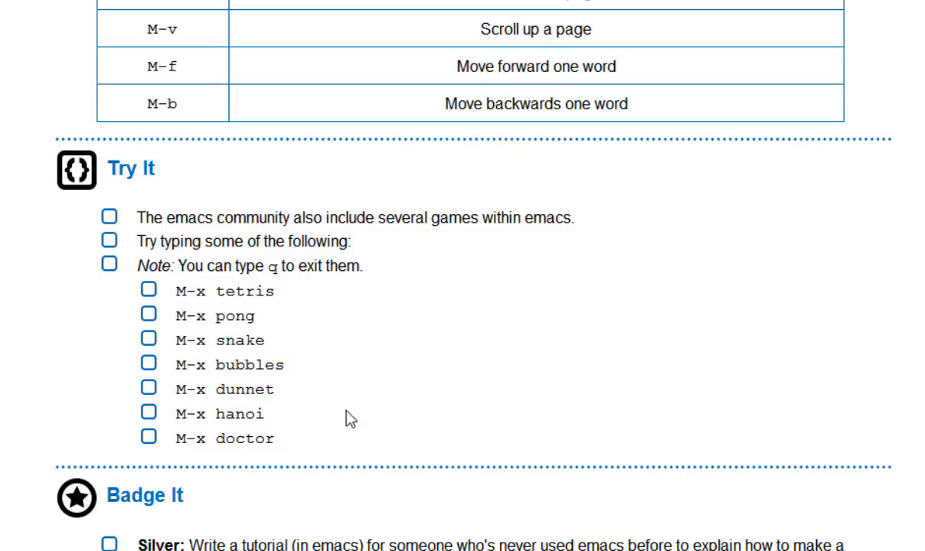
scroll("down", 3)
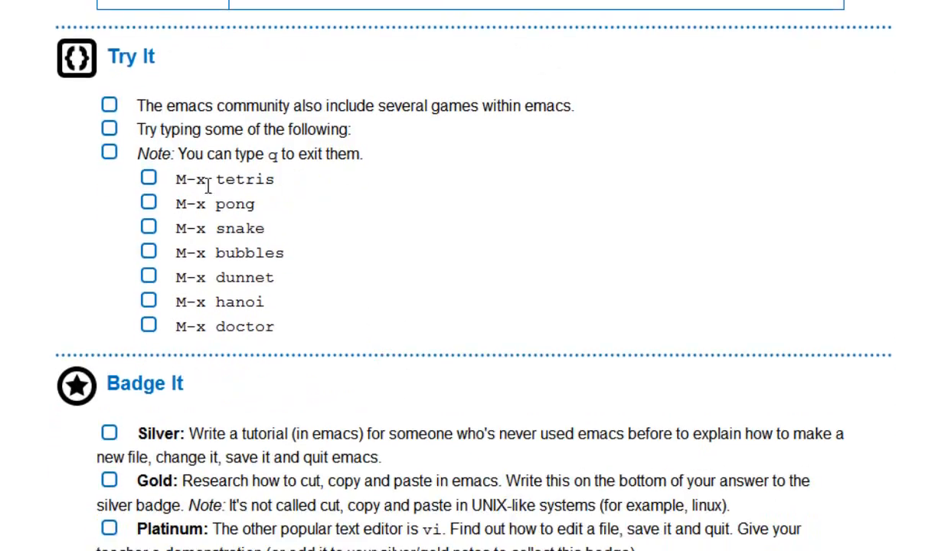
mouse_move(391, 261)
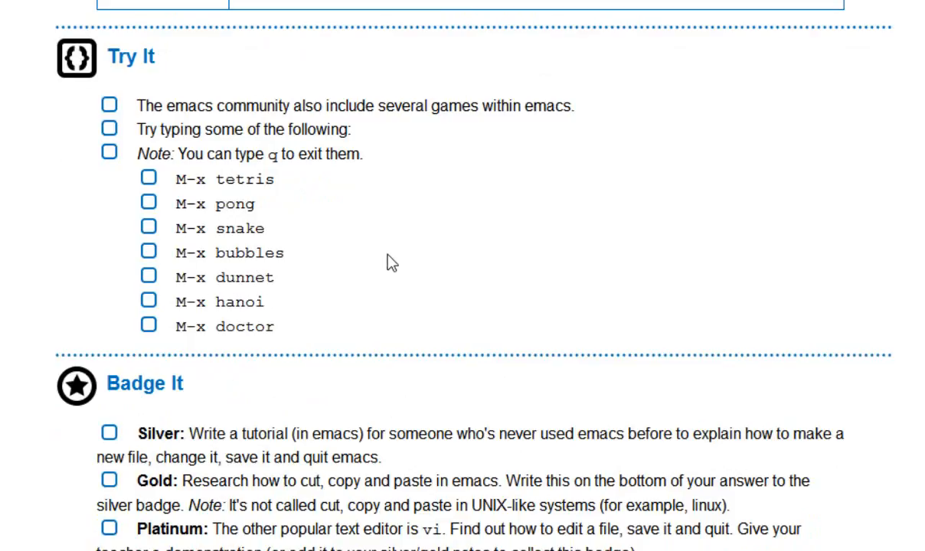